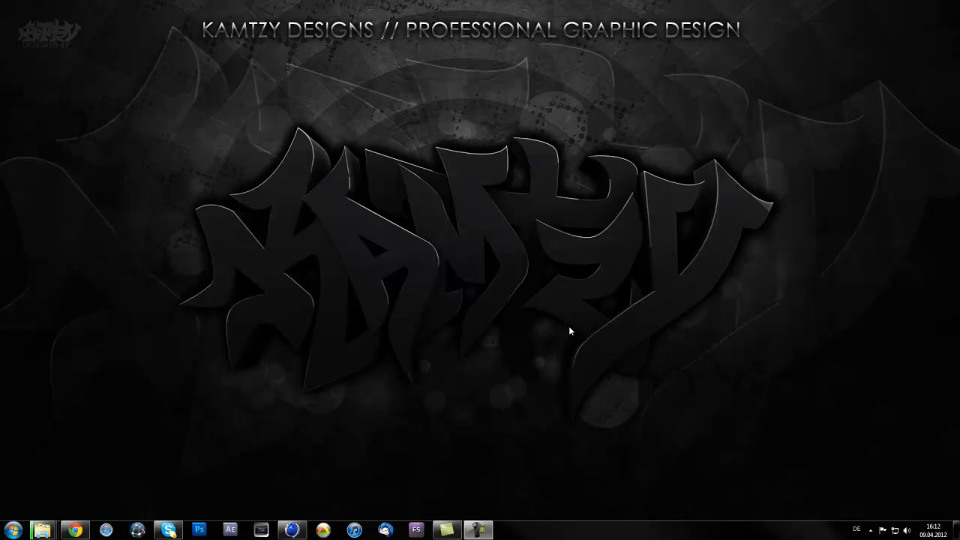
mouse_move(252, 339)
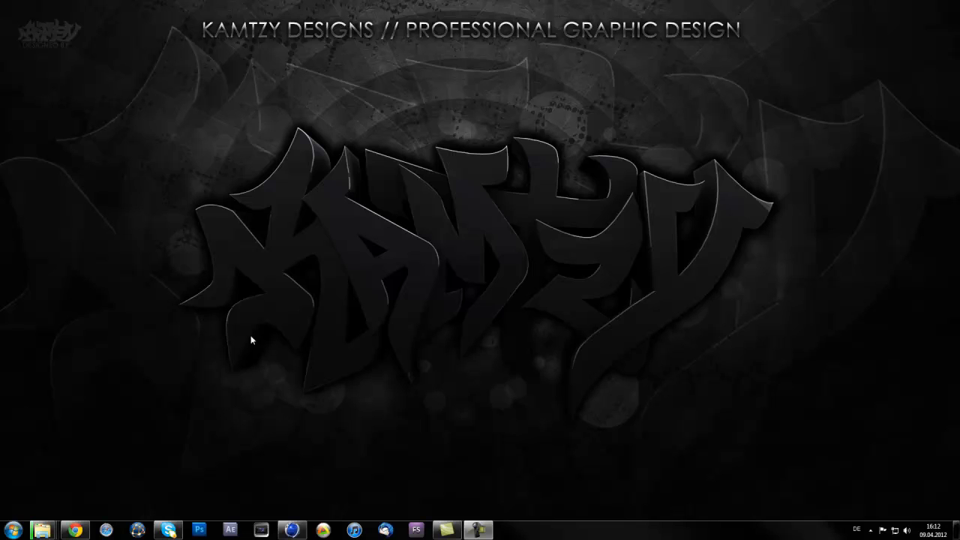
mouse_move(266, 273)
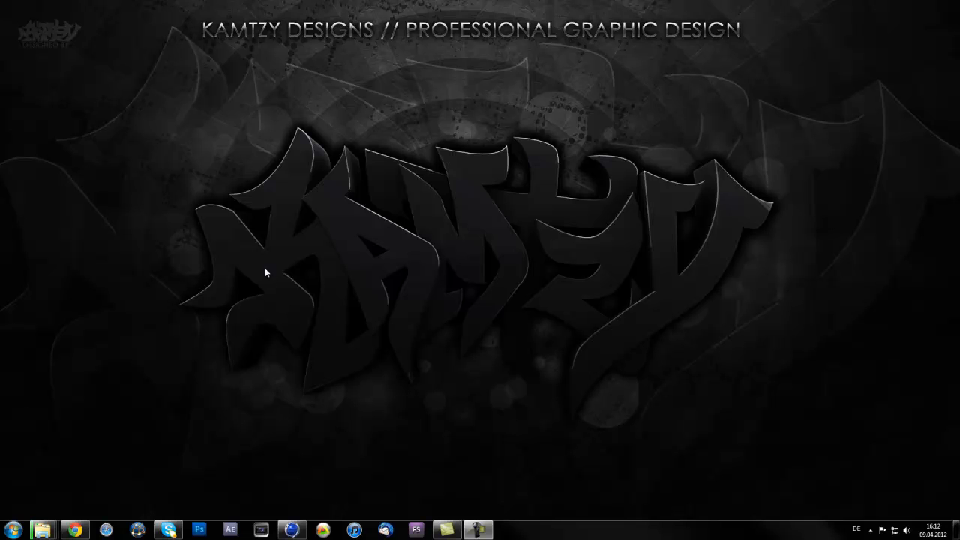
mouse_move(257, 194)
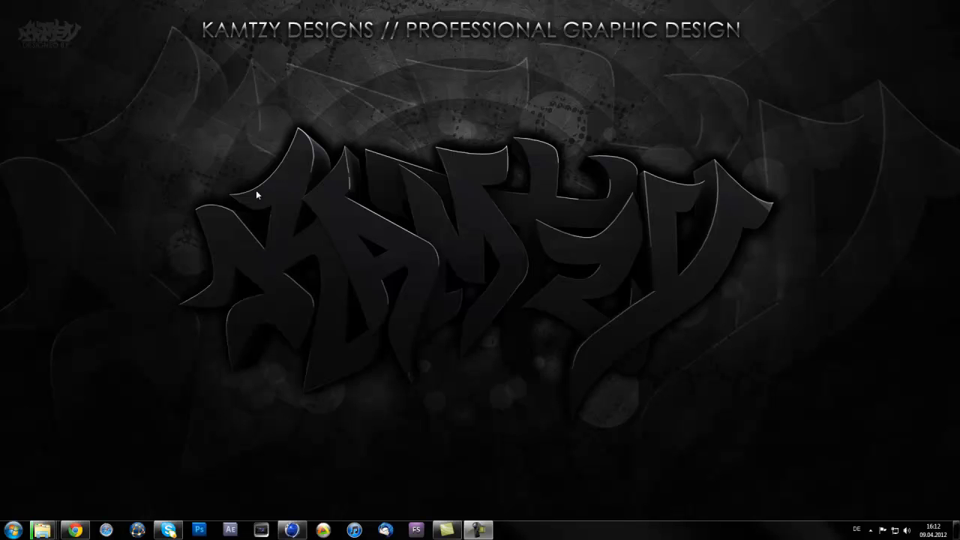
mouse_move(323, 273)
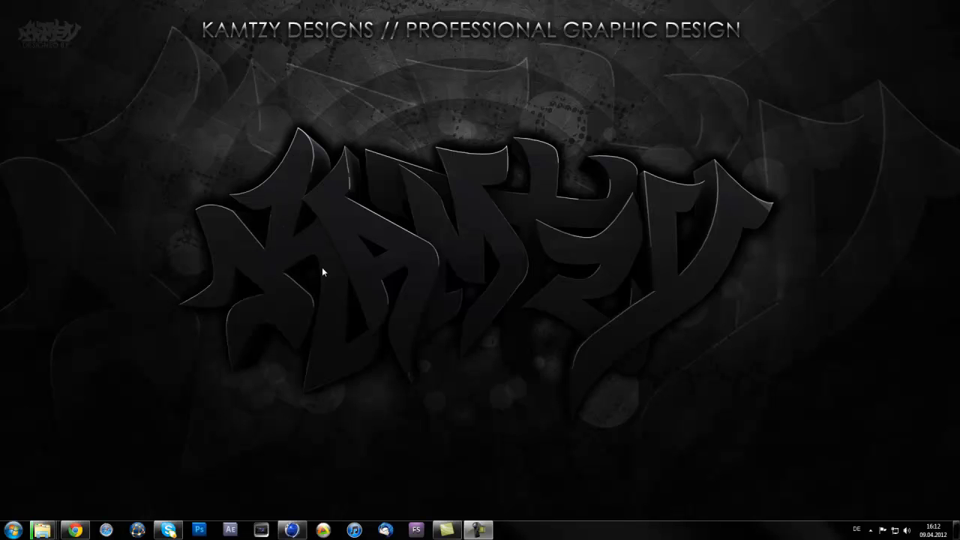
mouse_move(319, 385)
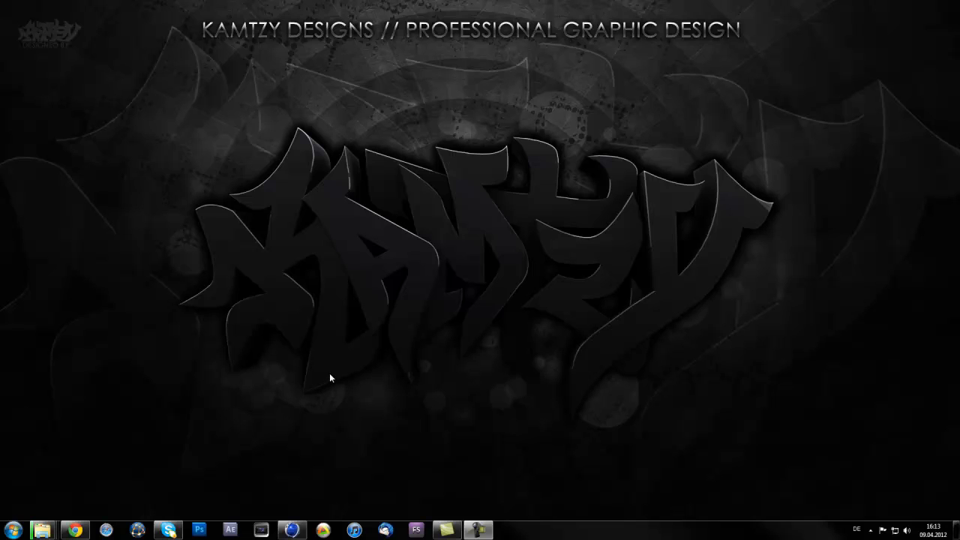
mouse_move(333, 371)
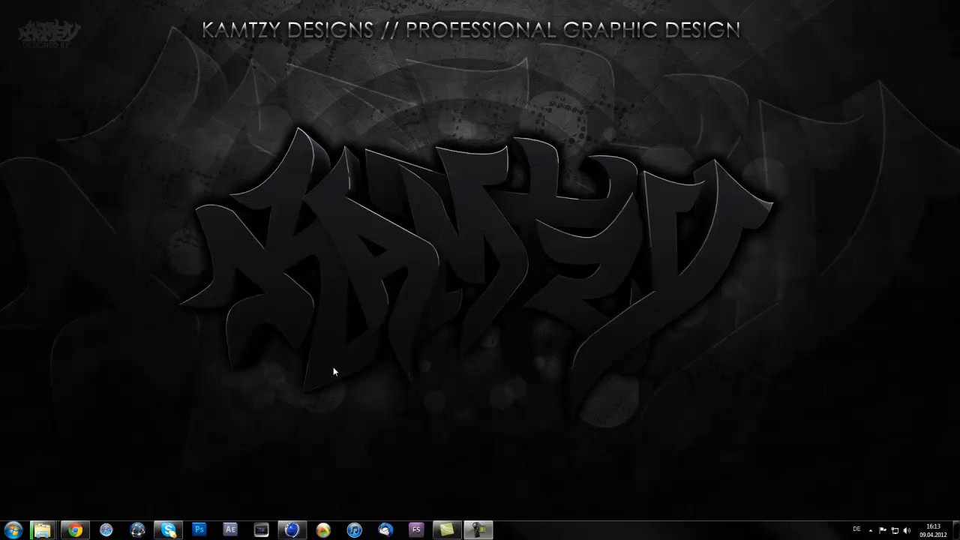
mouse_move(336, 356)
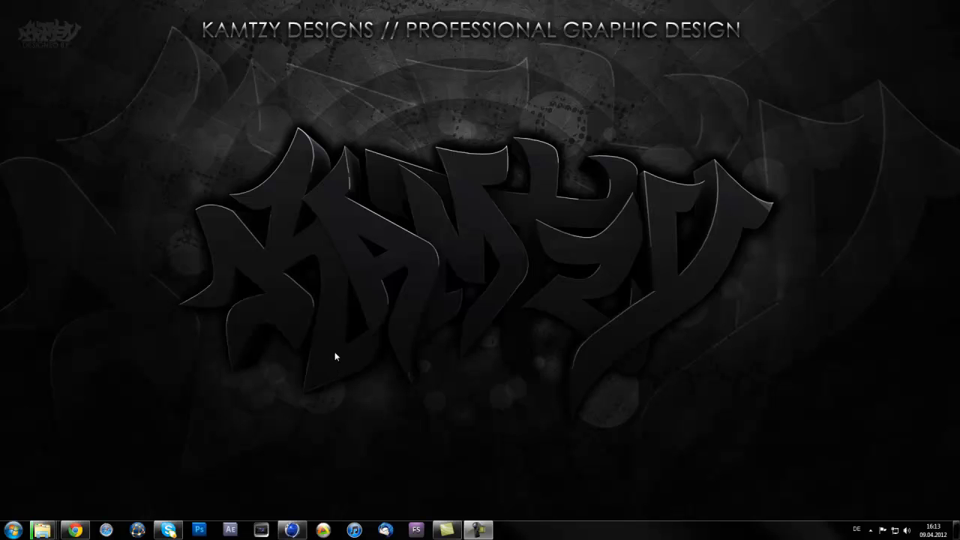
mouse_move(326, 240)
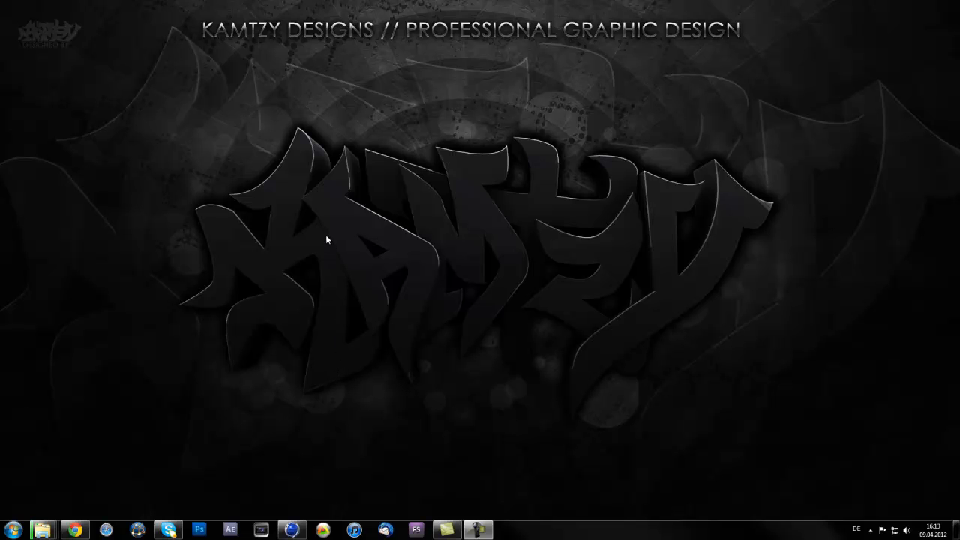
mouse_move(336, 300)
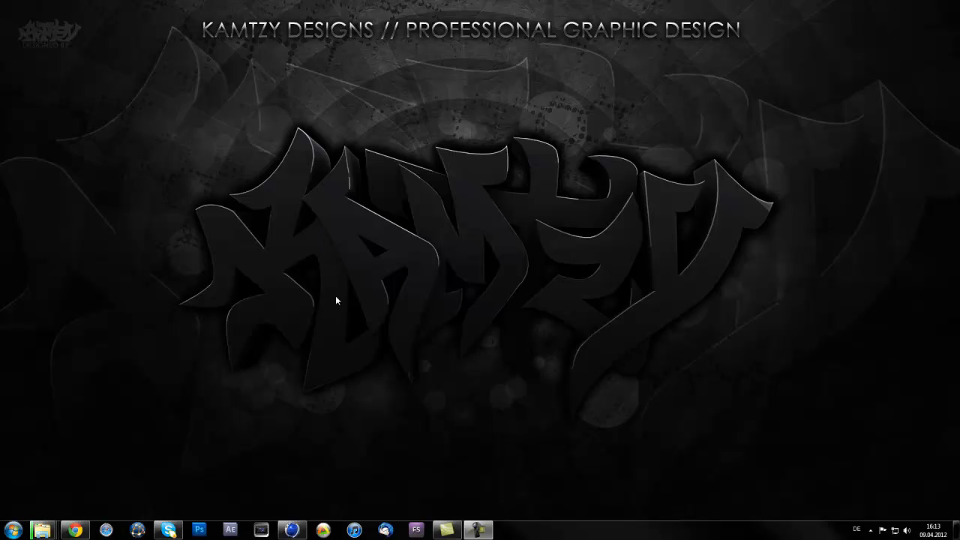
mouse_move(324, 244)
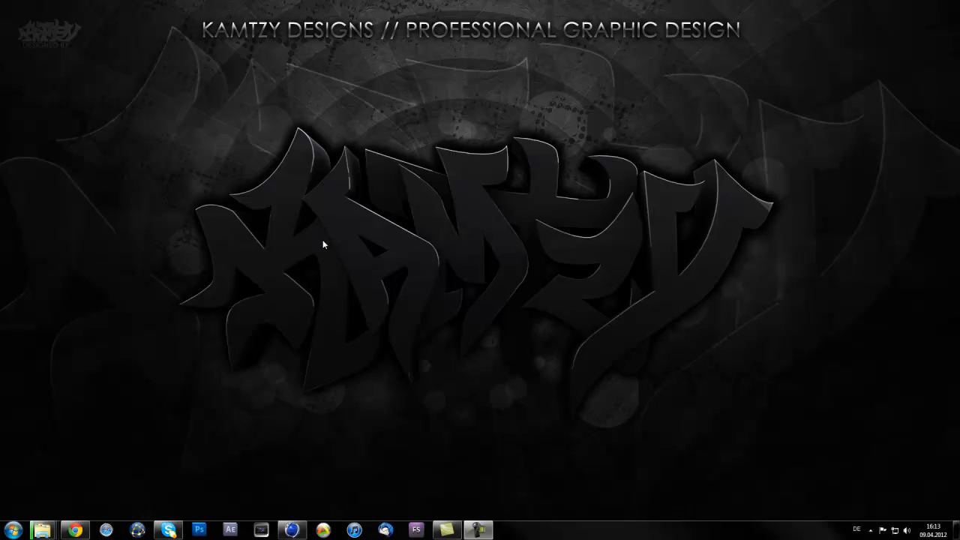
mouse_move(276, 258)
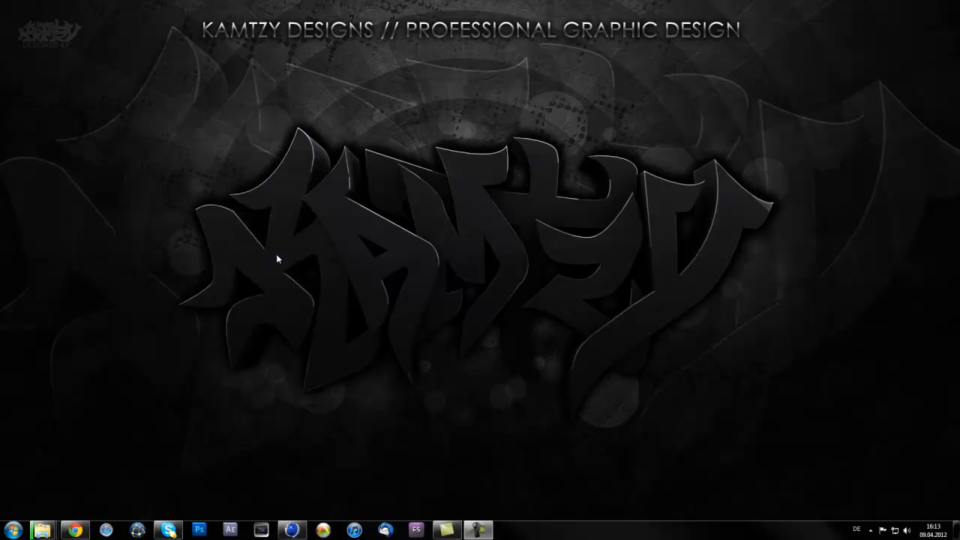
mouse_move(267, 264)
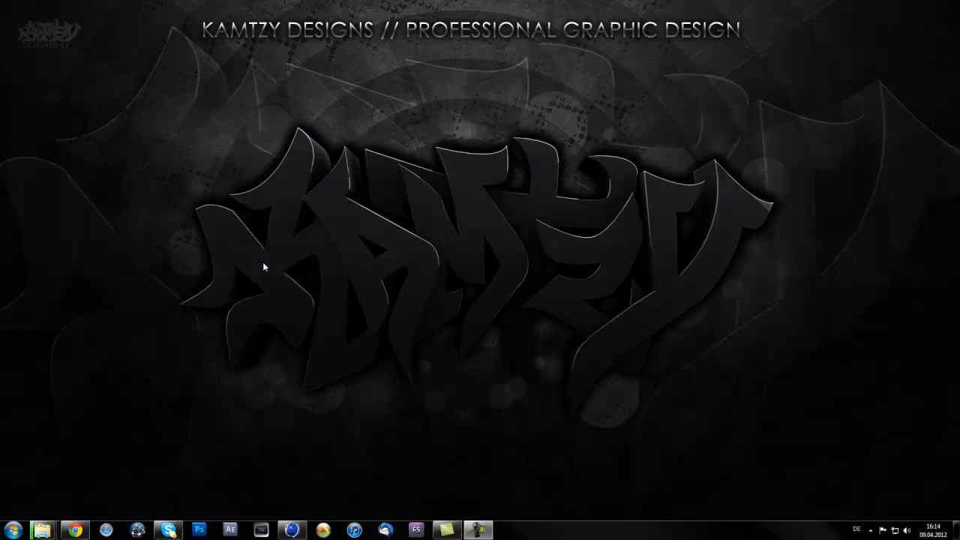
mouse_move(268, 308)
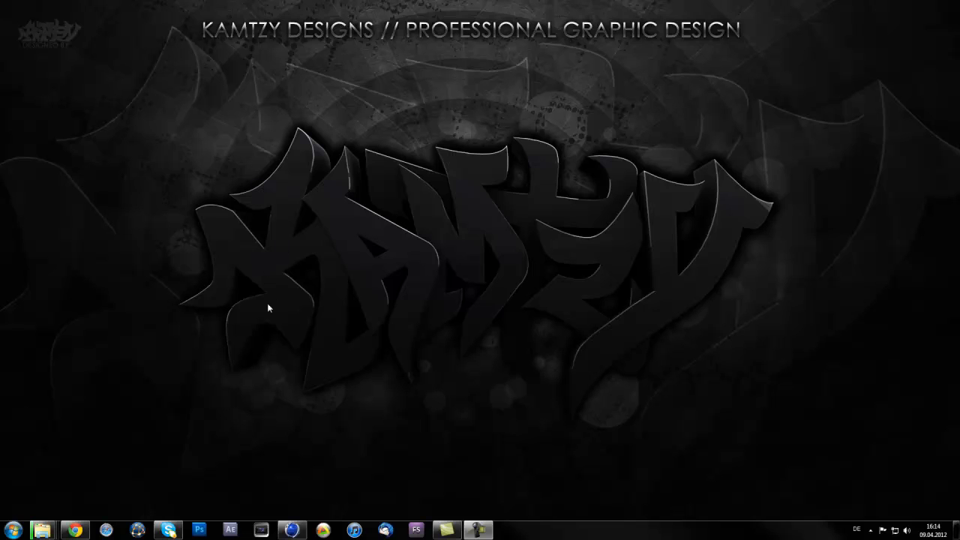
mouse_move(326, 294)
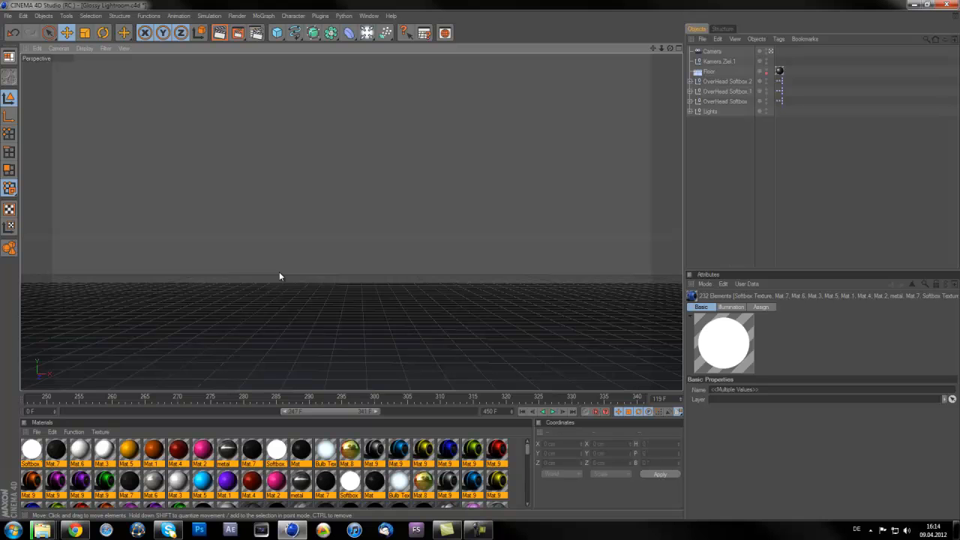
mouse_move(285, 274)
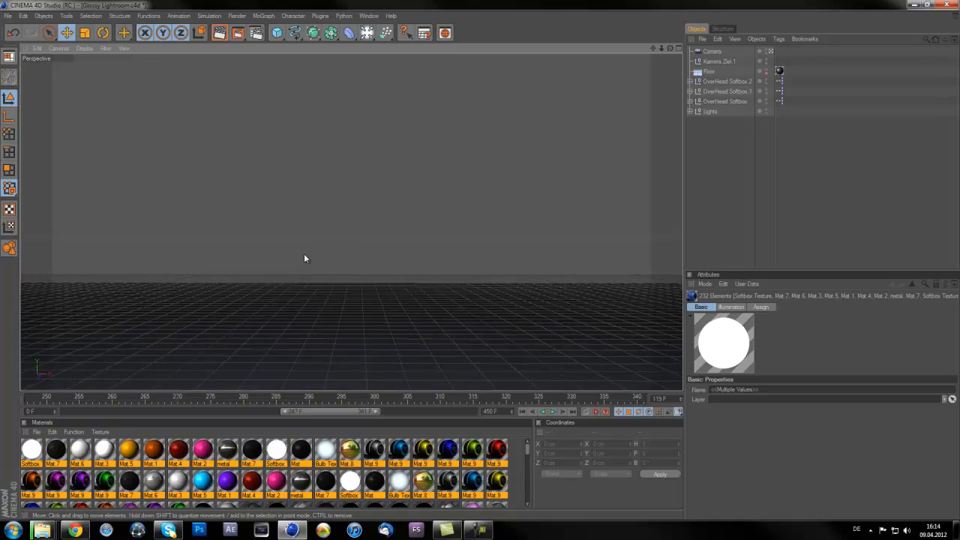
mouse_move(338, 229)
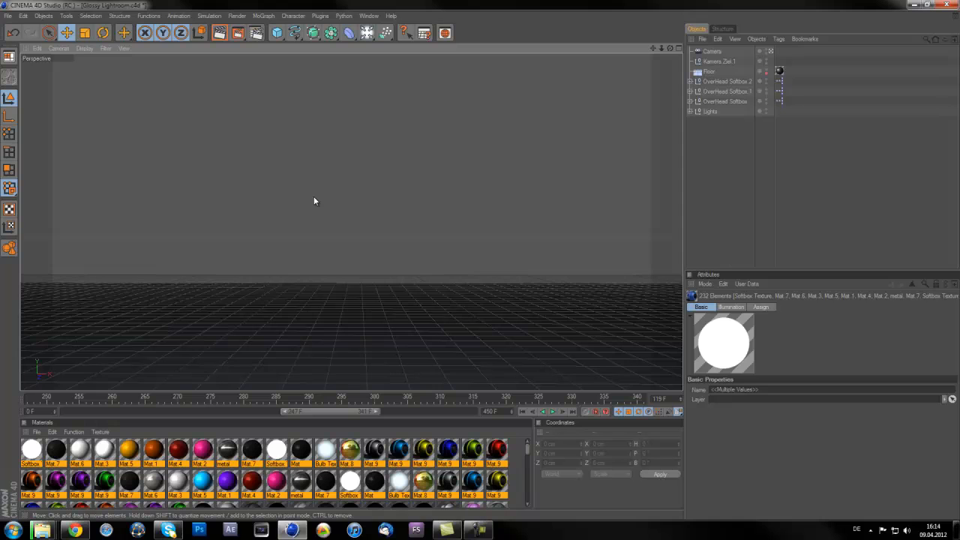
mouse_move(297, 226)
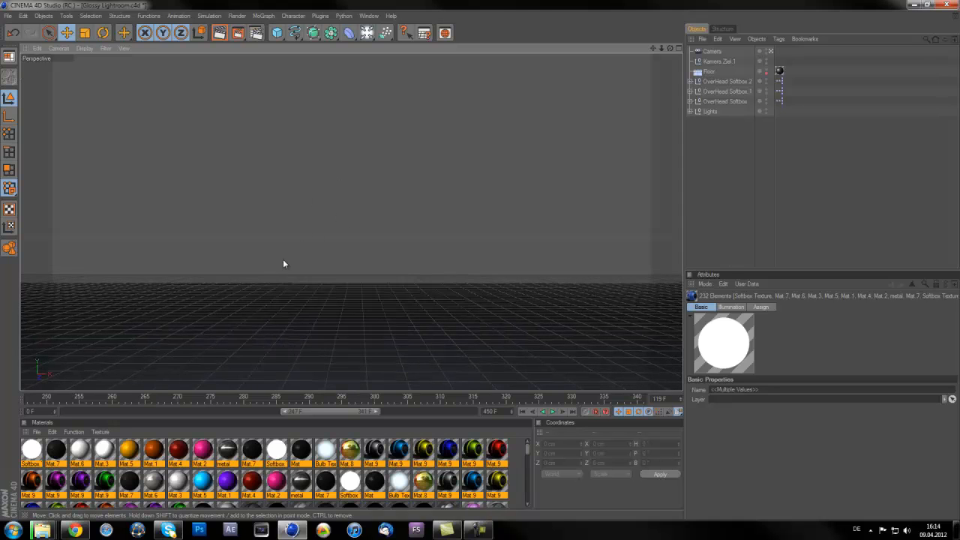
mouse_move(330, 284)
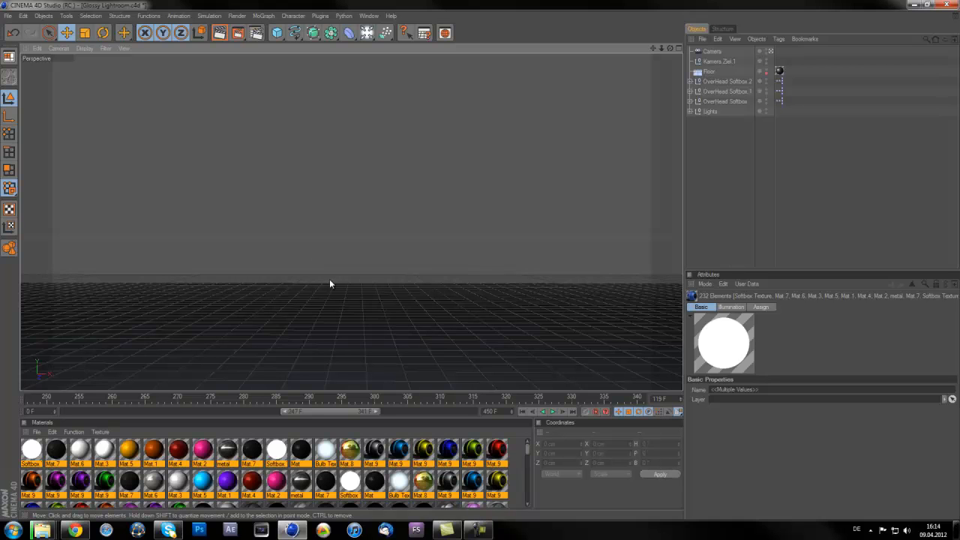
mouse_move(234, 303)
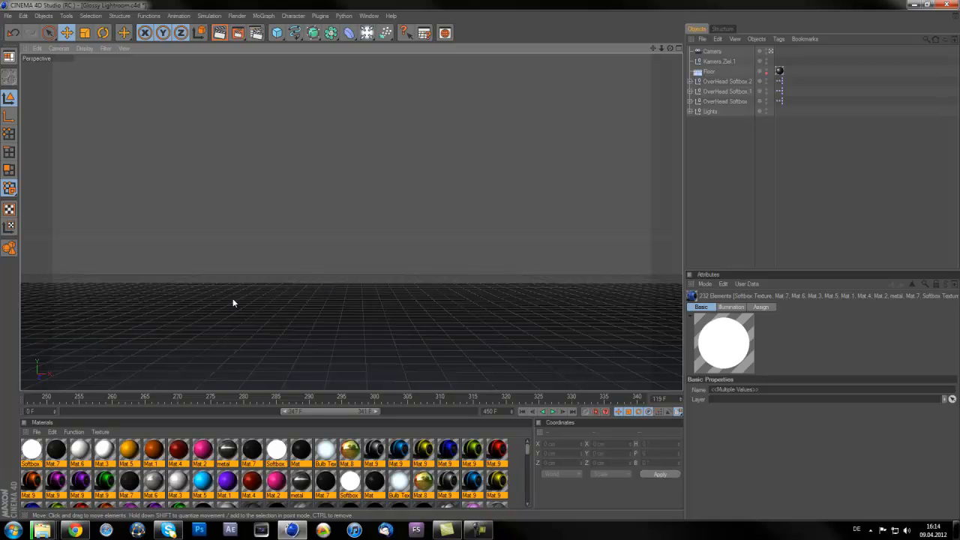
mouse_move(203, 241)
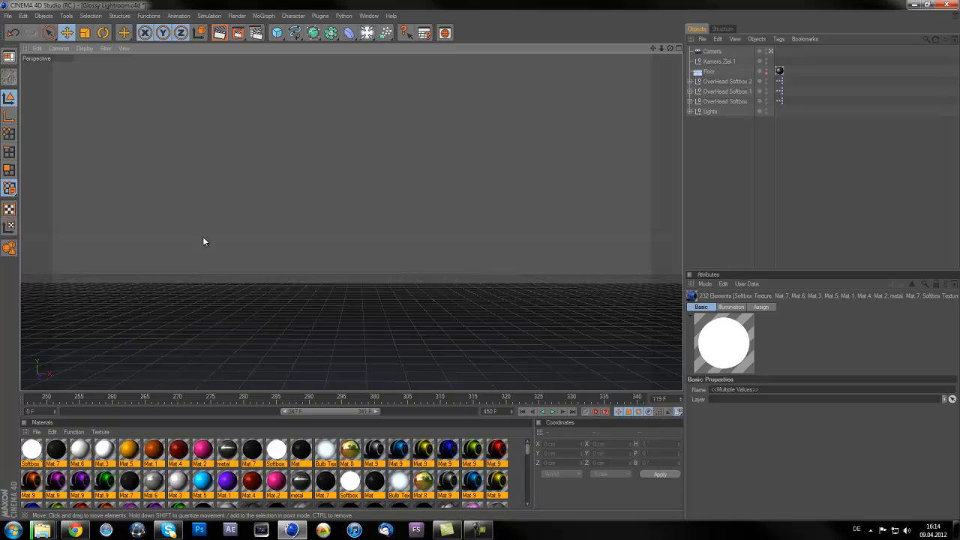
mouse_move(165, 266)
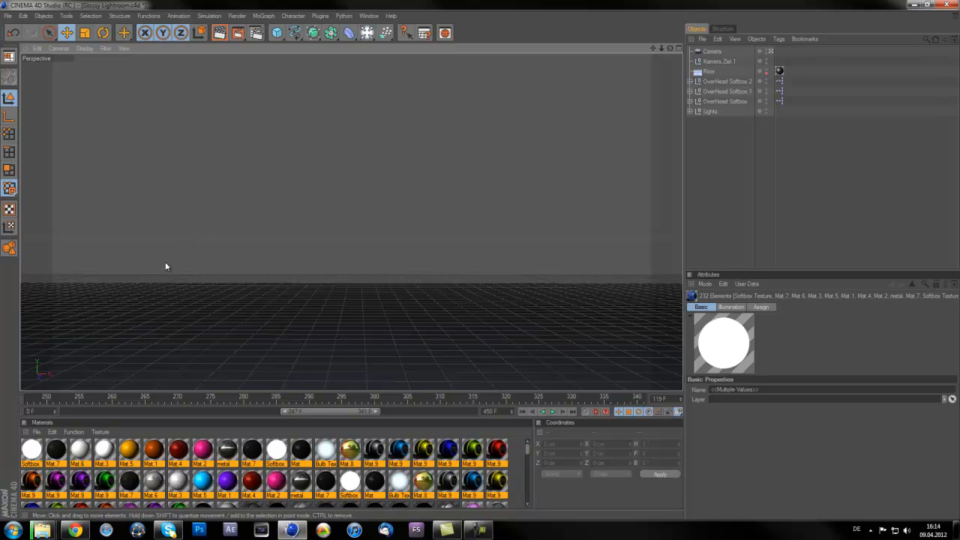
mouse_move(355, 328)
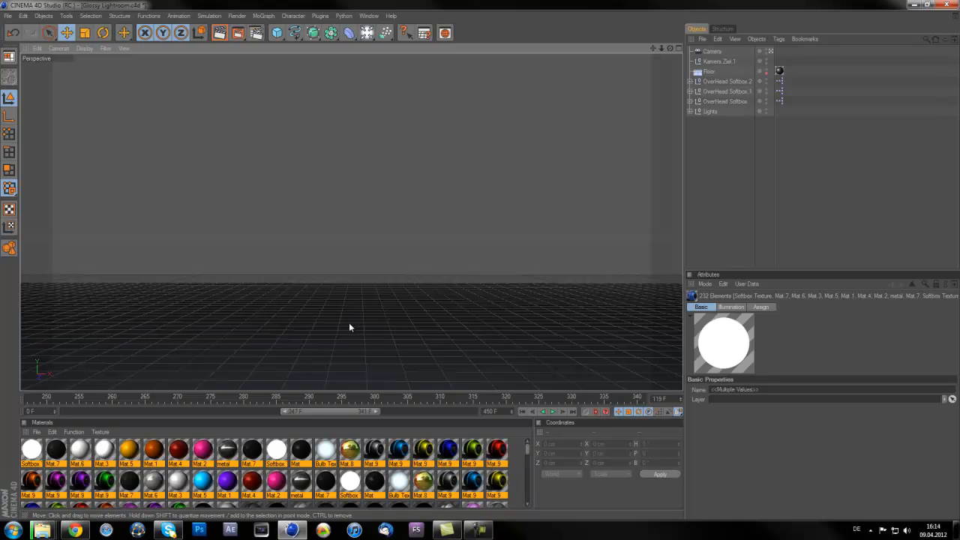
mouse_move(280, 333)
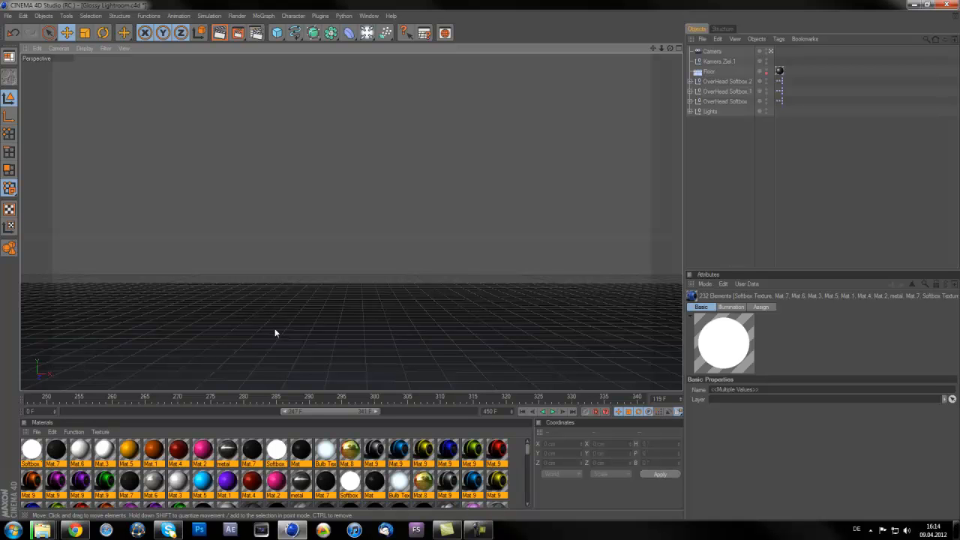
mouse_move(276, 327)
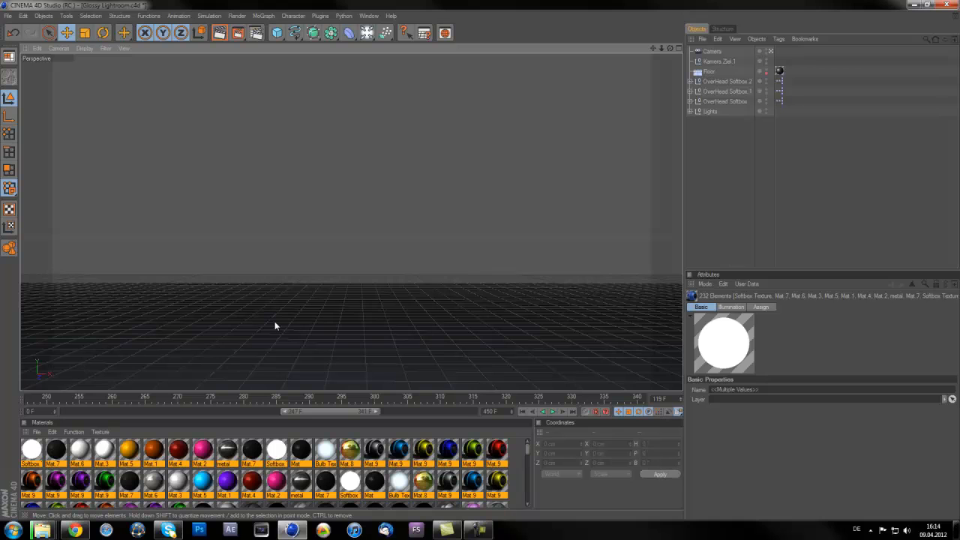
mouse_move(368, 333)
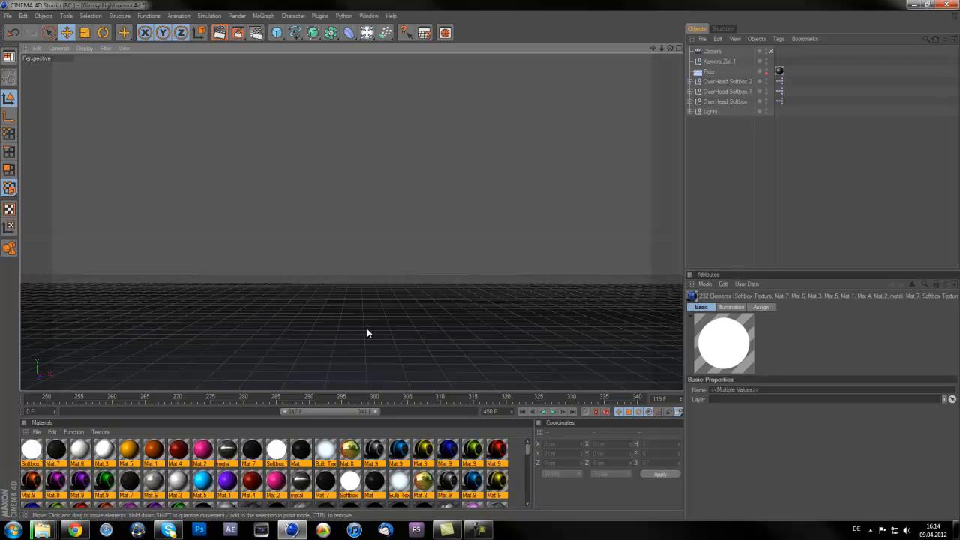
mouse_move(341, 335)
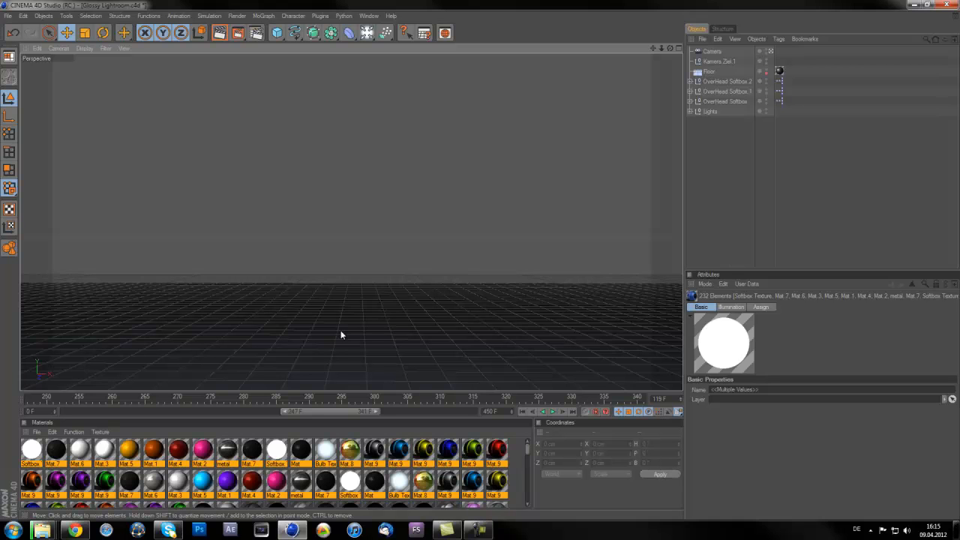
mouse_move(346, 325)
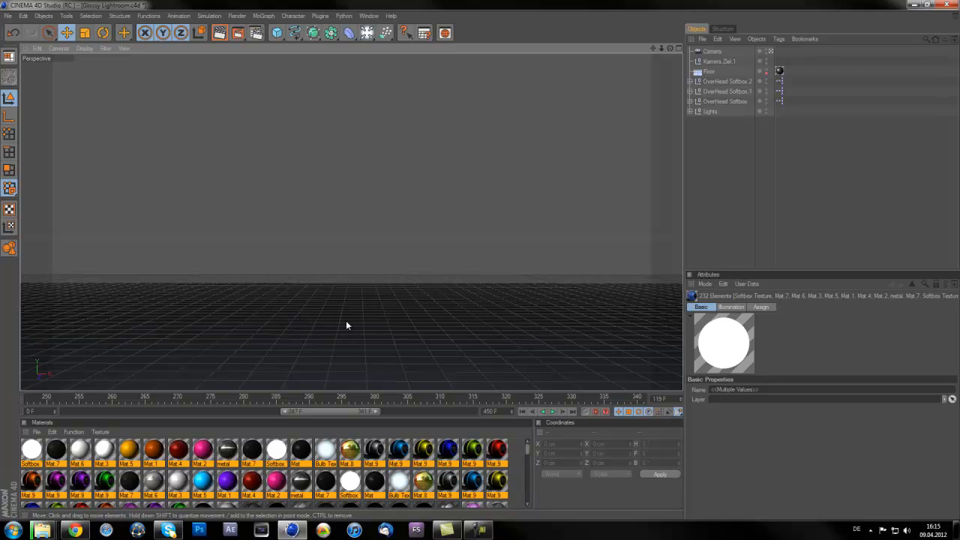
mouse_move(370, 335)
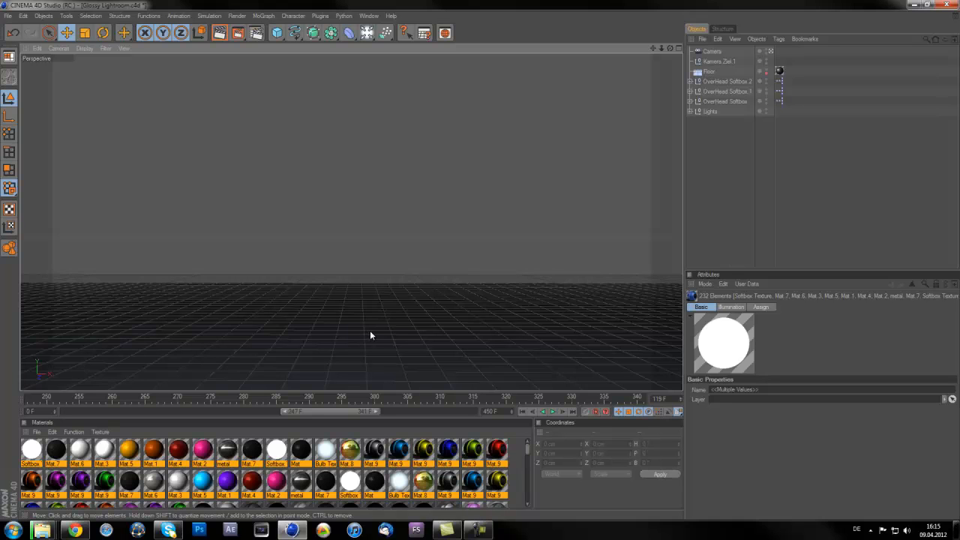
mouse_move(440, 271)
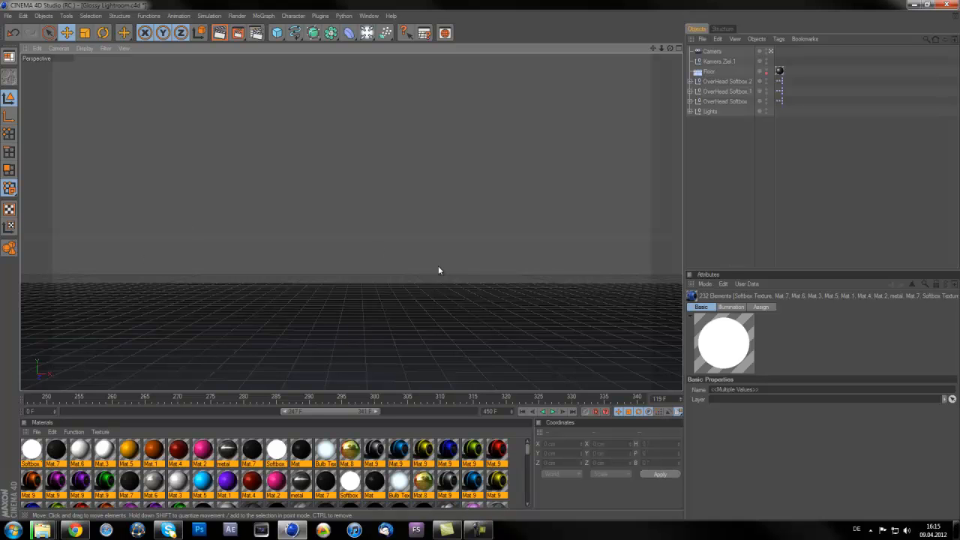
mouse_move(382, 372)
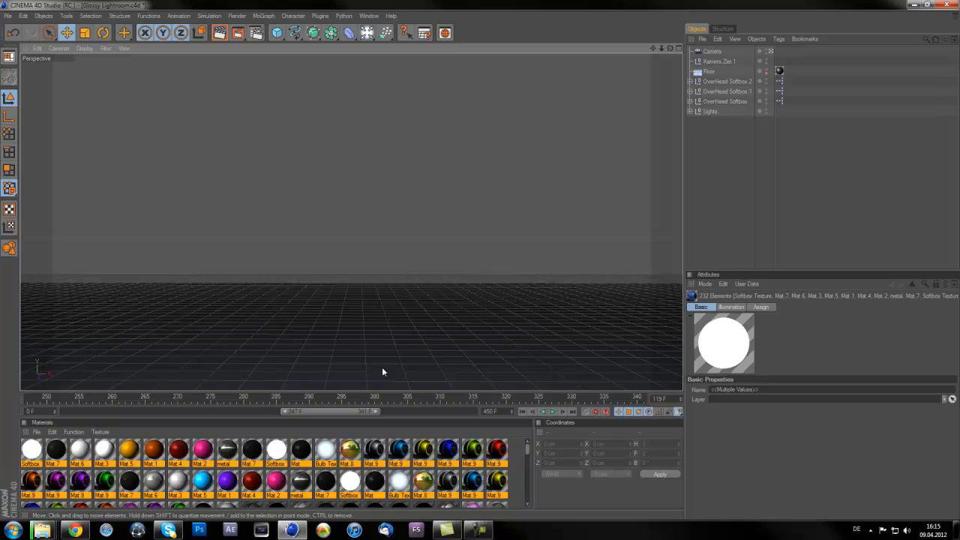
Add a new extruded MoText object from the MoGraph menu
click(264, 15)
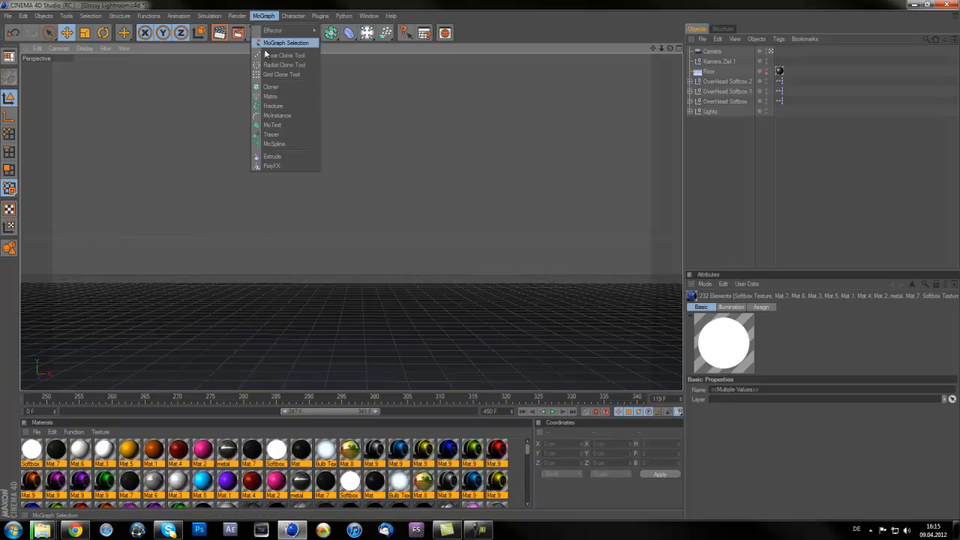
mouse_move(272, 124)
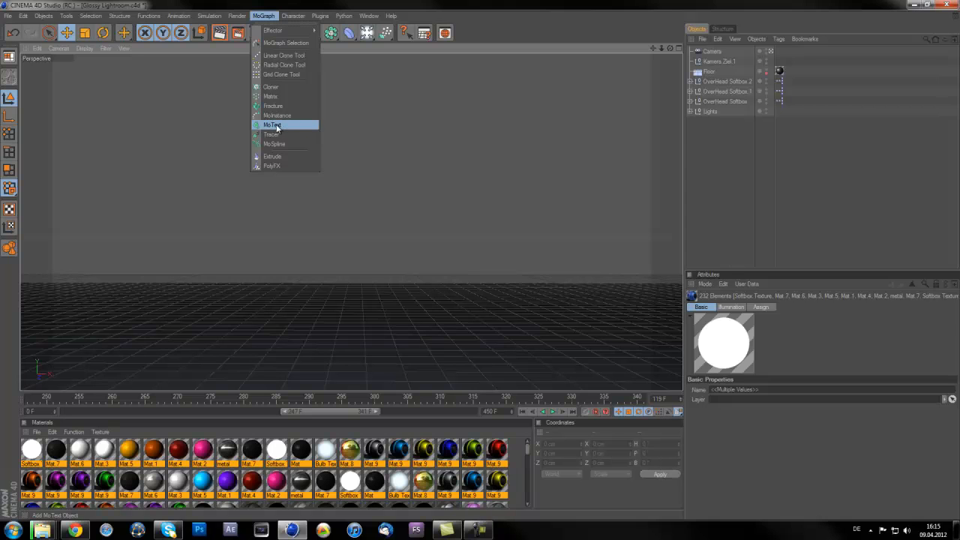
click(273, 124)
text(TUT)
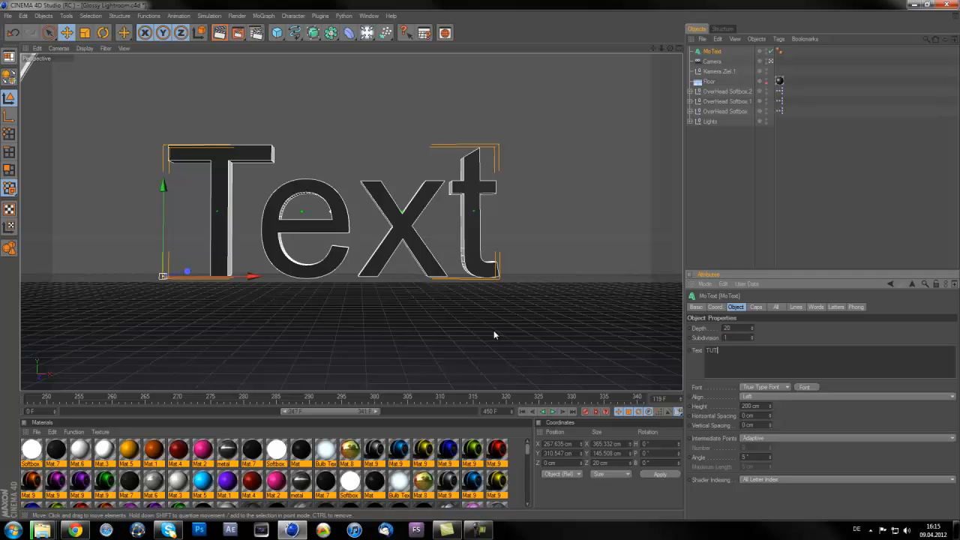
Edit the MoText Text field to read TUTORIAL and open the font chooser
text(O)
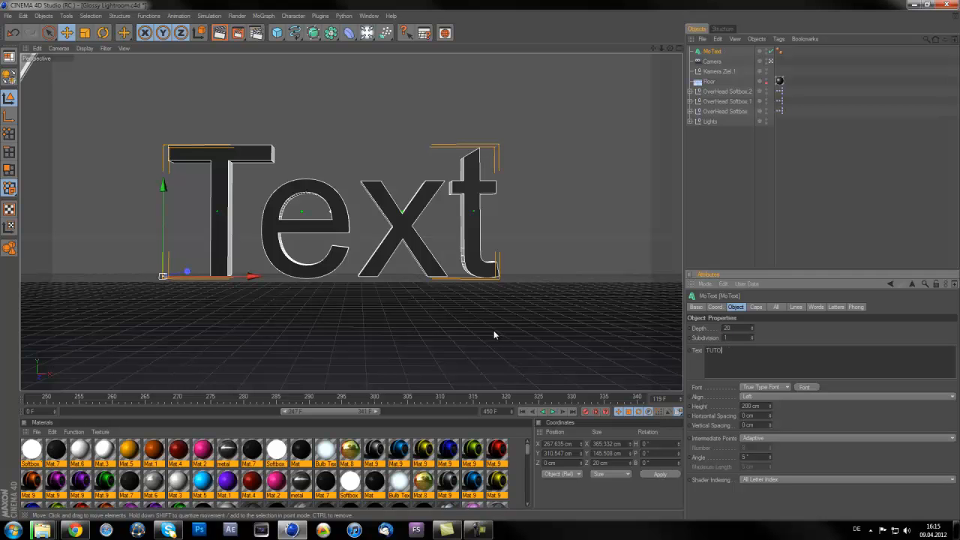
text(RIA)
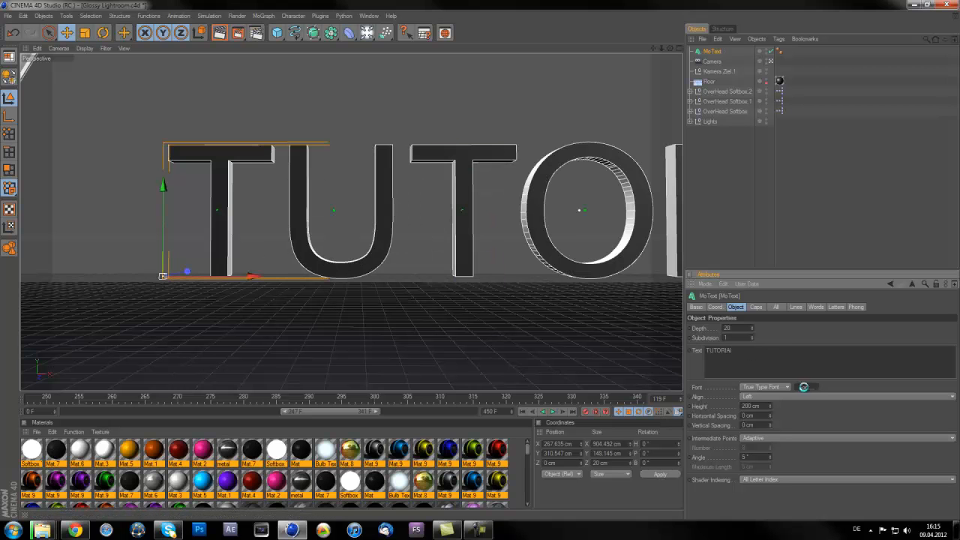
click(803, 386)
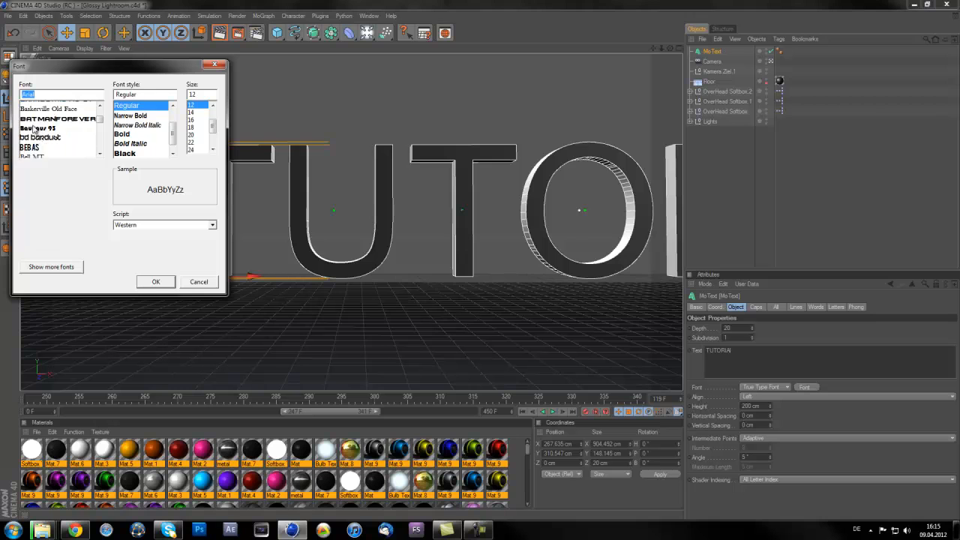
Try Blue Highway D, then switch the text's typeface to Agency FB
click(44, 125)
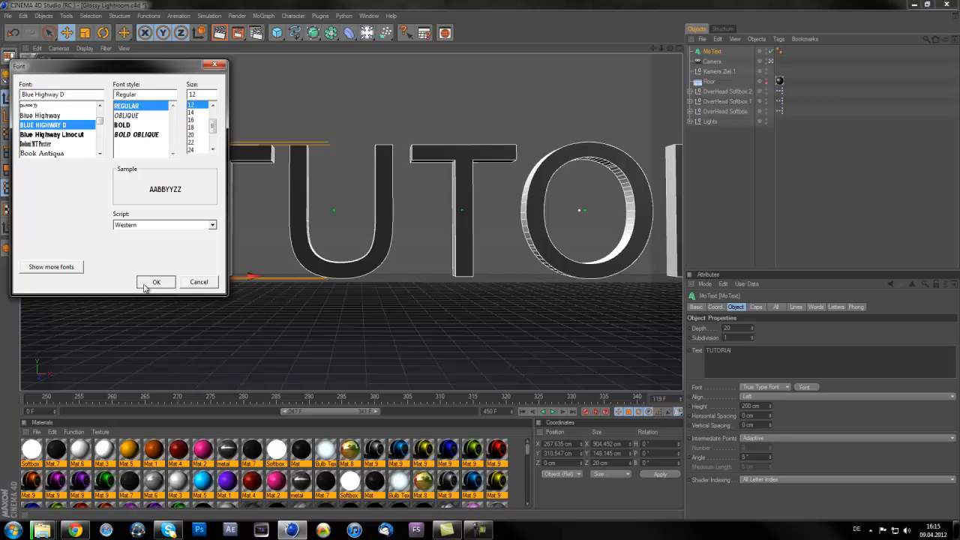
click(156, 281)
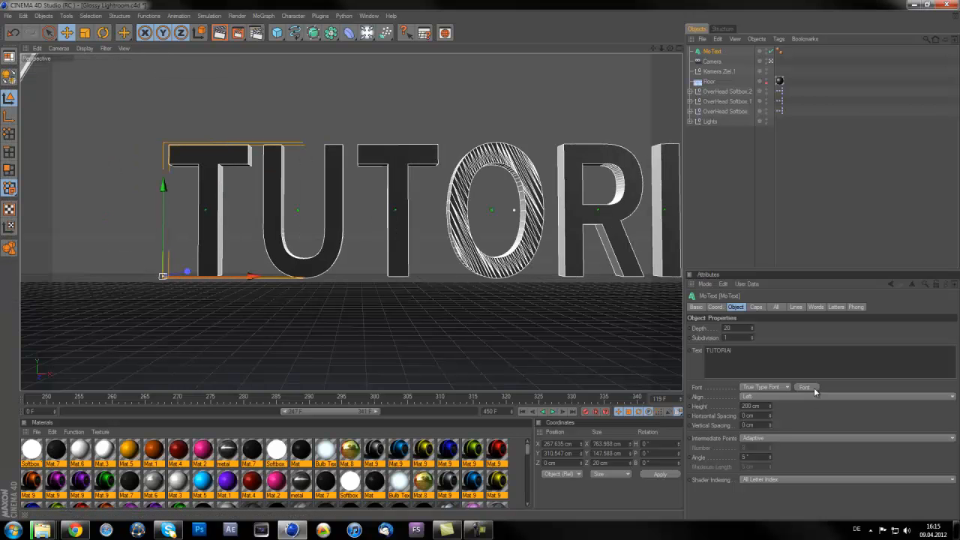
click(804, 388)
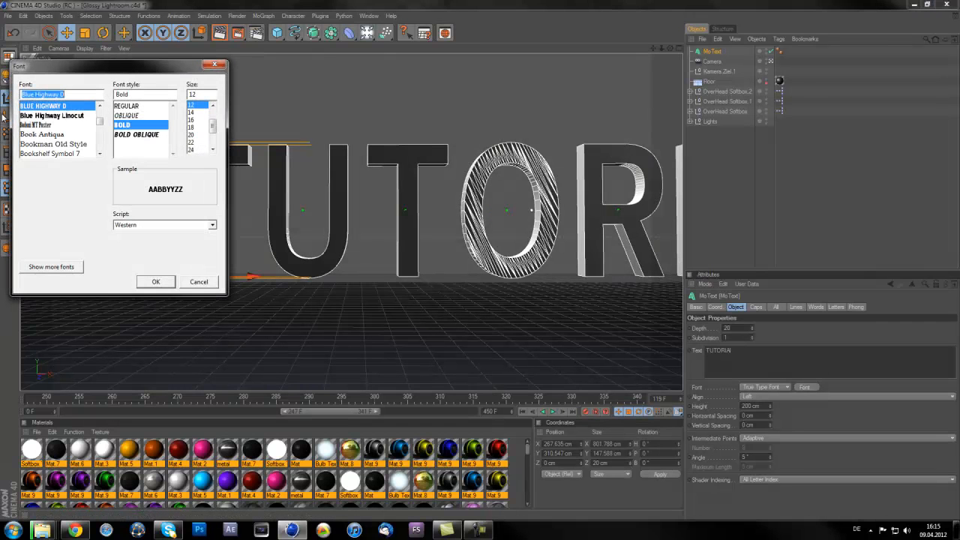
scroll(down, 3)
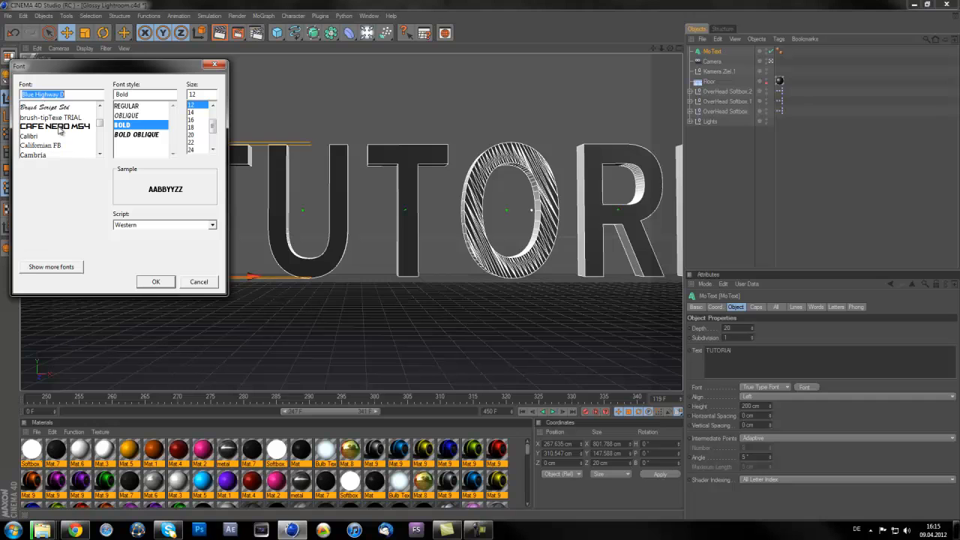
scroll(down, 3)
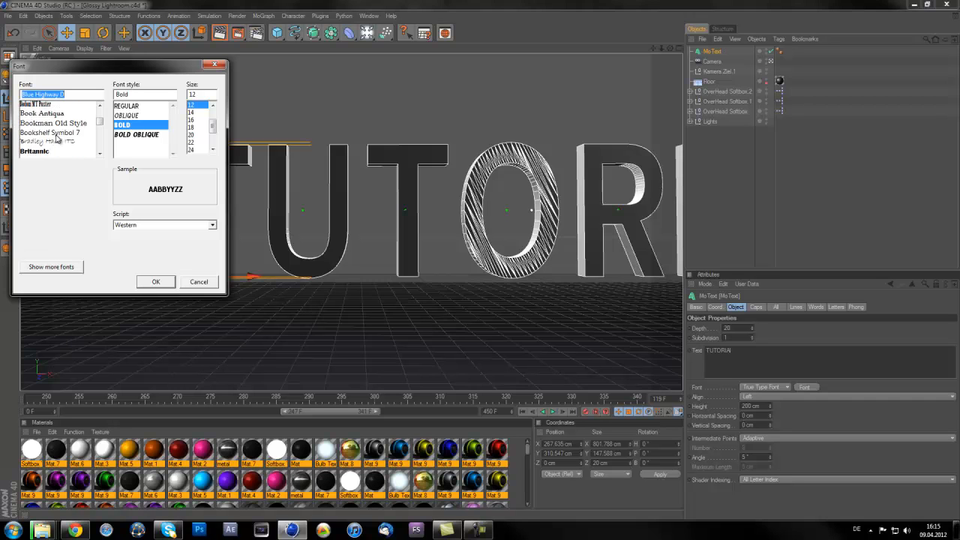
scroll(up, 3)
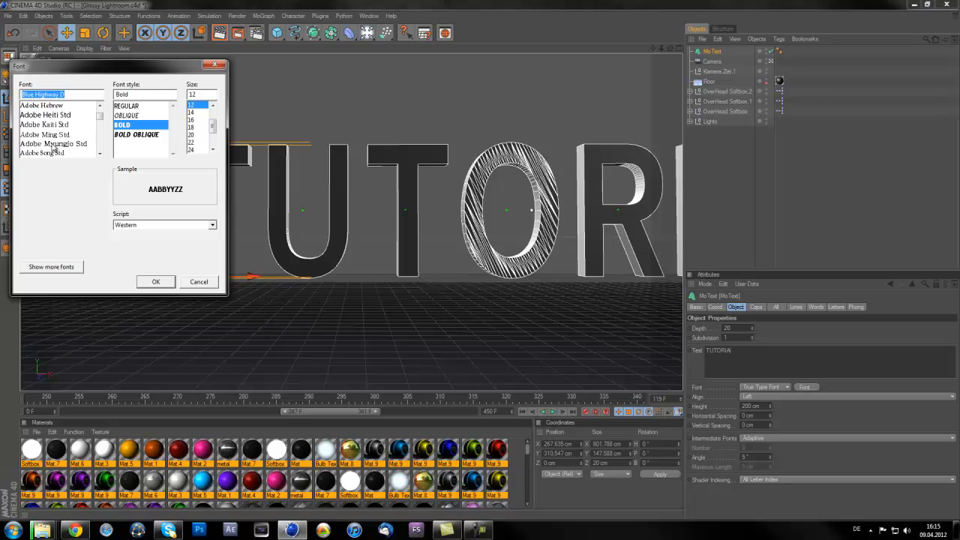
click(32, 143)
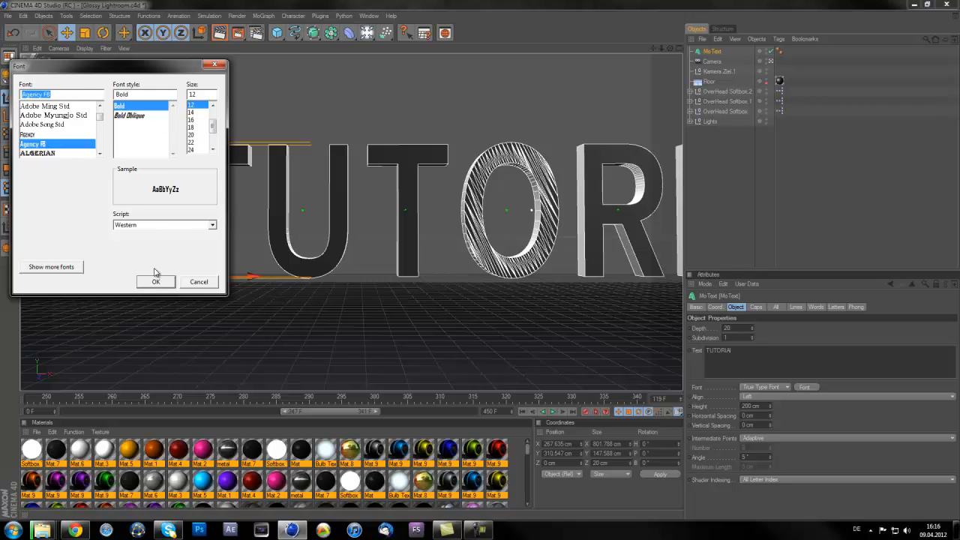
click(155, 282)
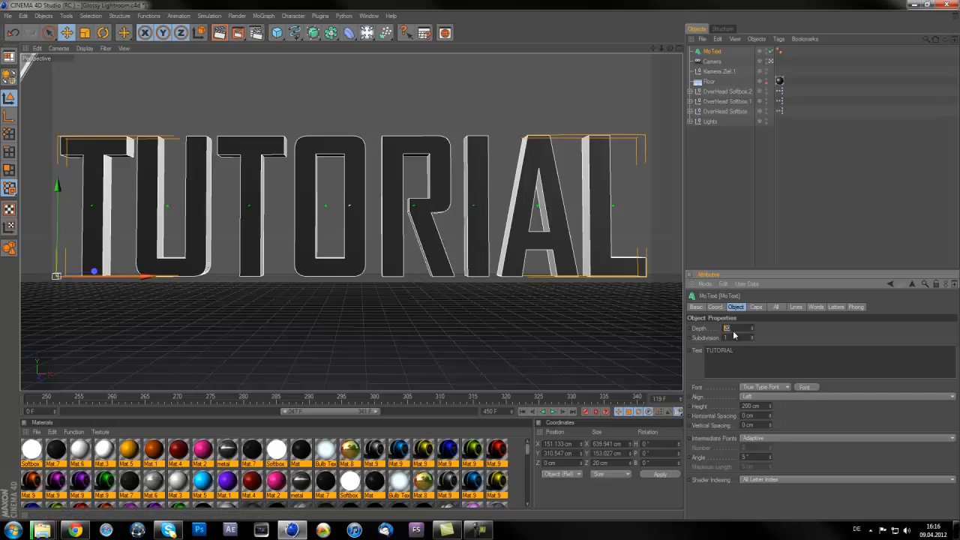
mouse_move(851, 341)
text(150)
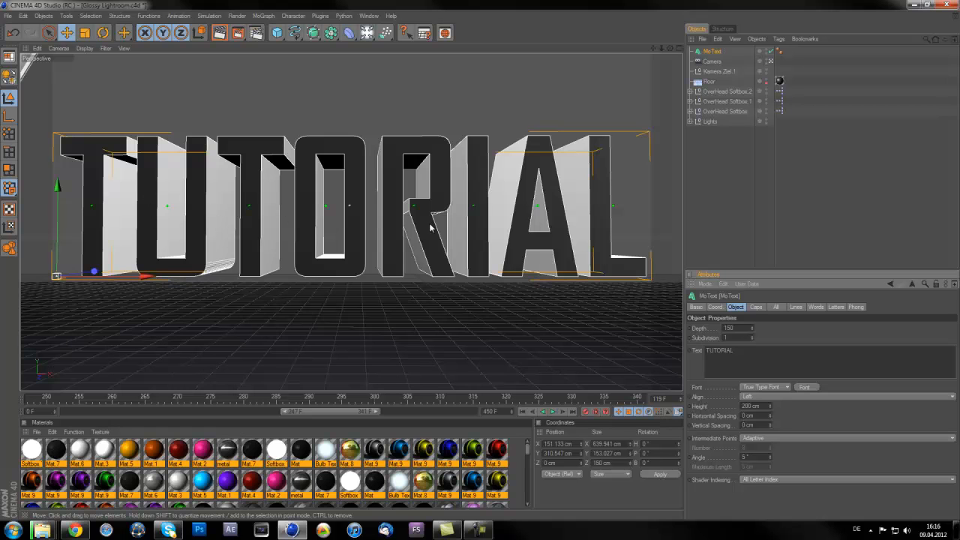
In the Caps settings, make the front edge a Fillet Cap and edit its radius
click(757, 307)
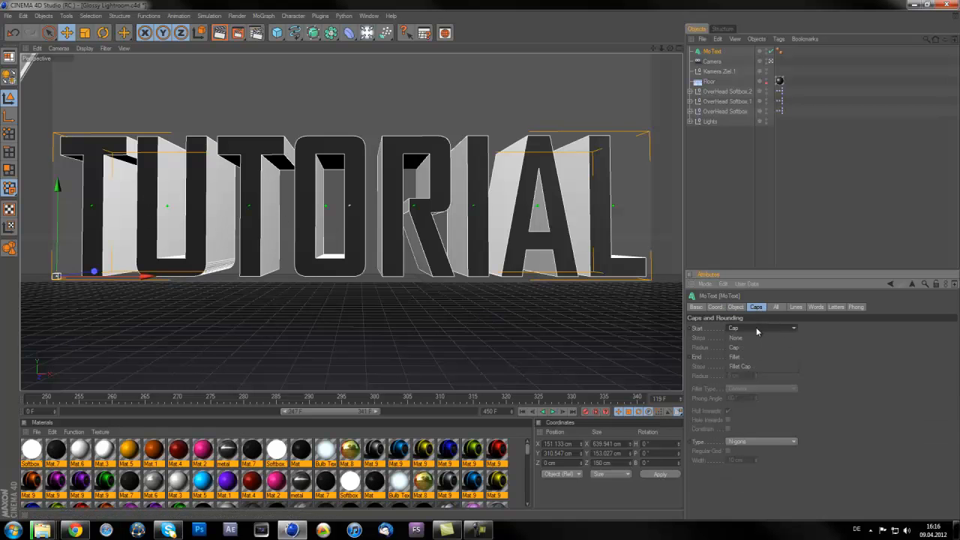
click(761, 328)
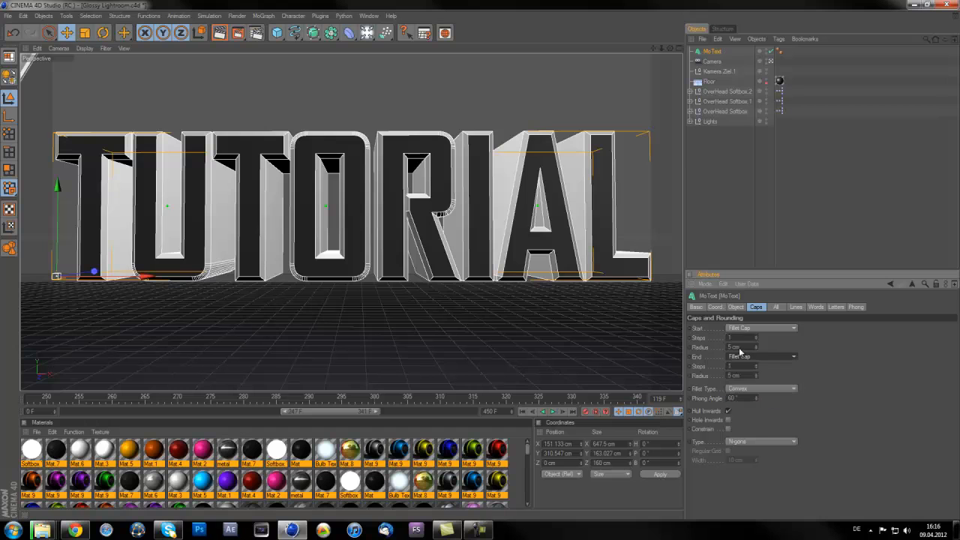
click(739, 337)
text(1)
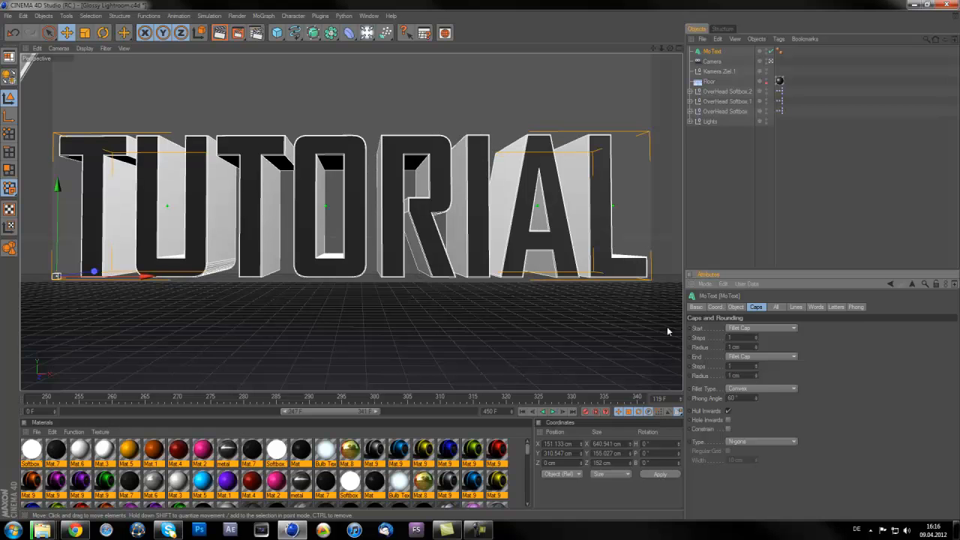
mouse_move(126, 190)
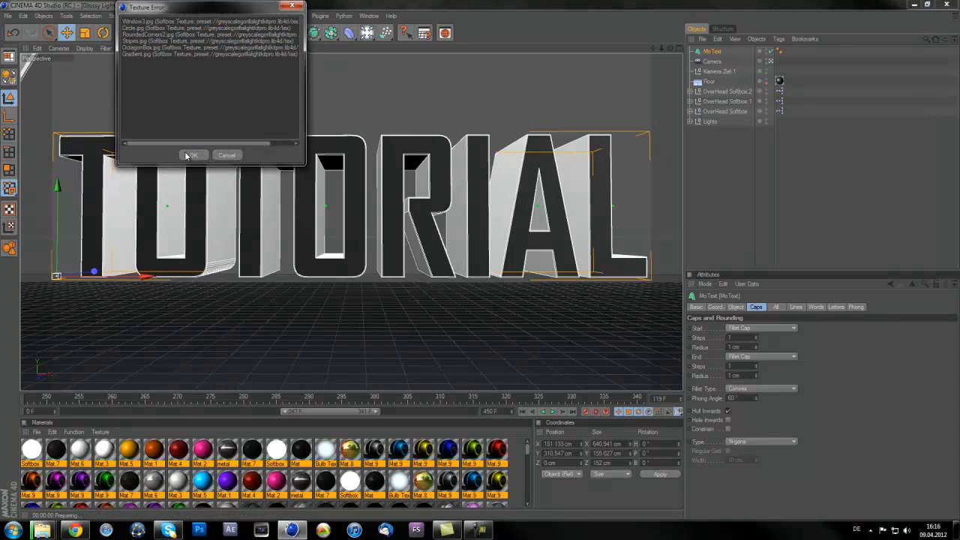
Dismiss the missing-texture warning so the lightroom preview render completes
click(194, 155)
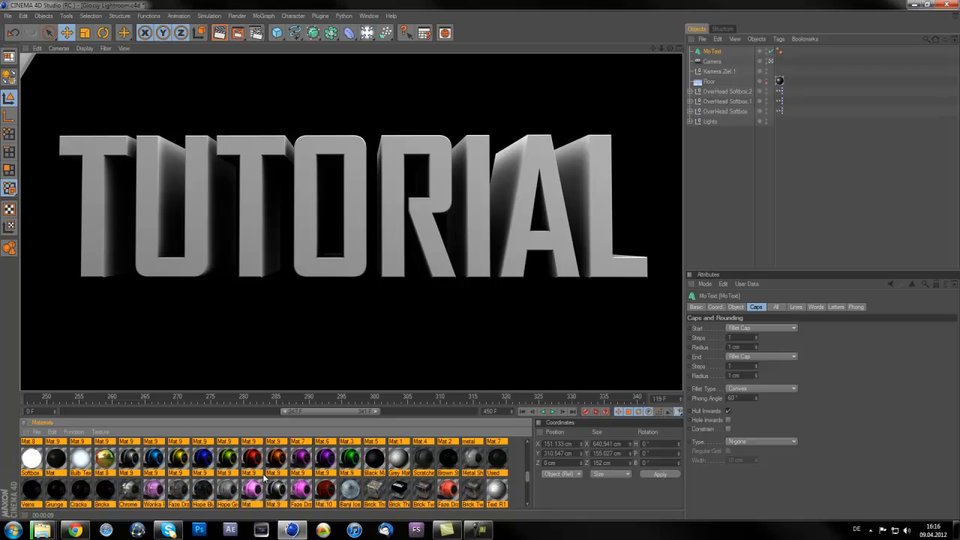
scroll(down, 3)
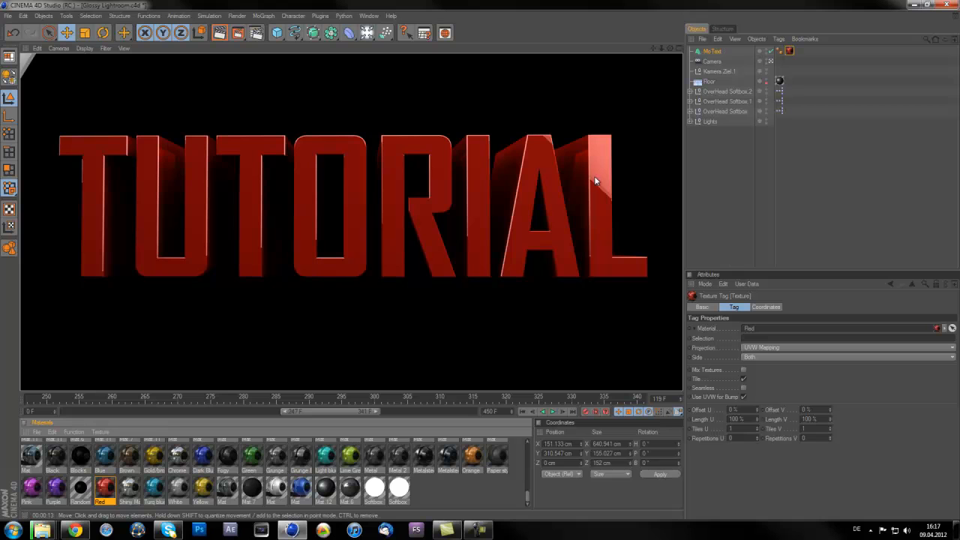
mouse_move(253, 265)
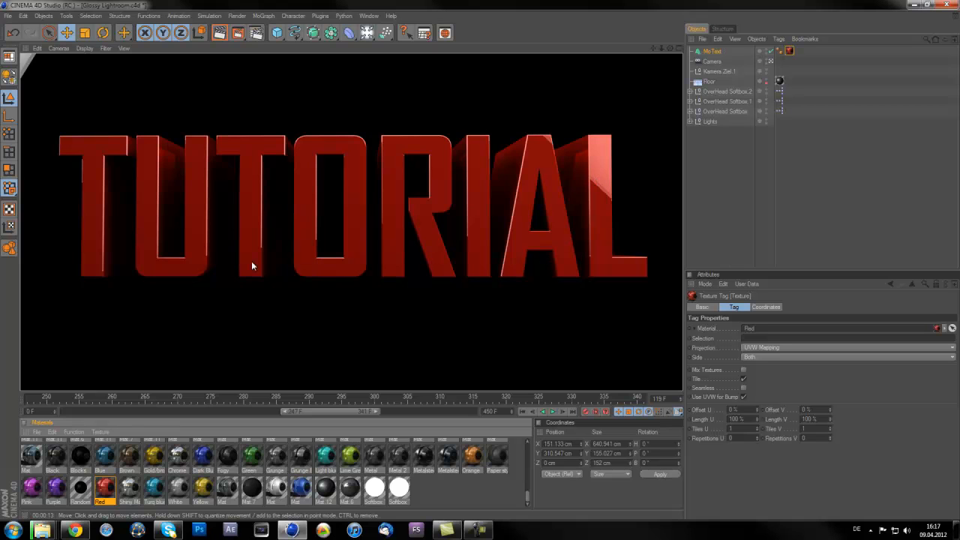
mouse_move(208, 134)
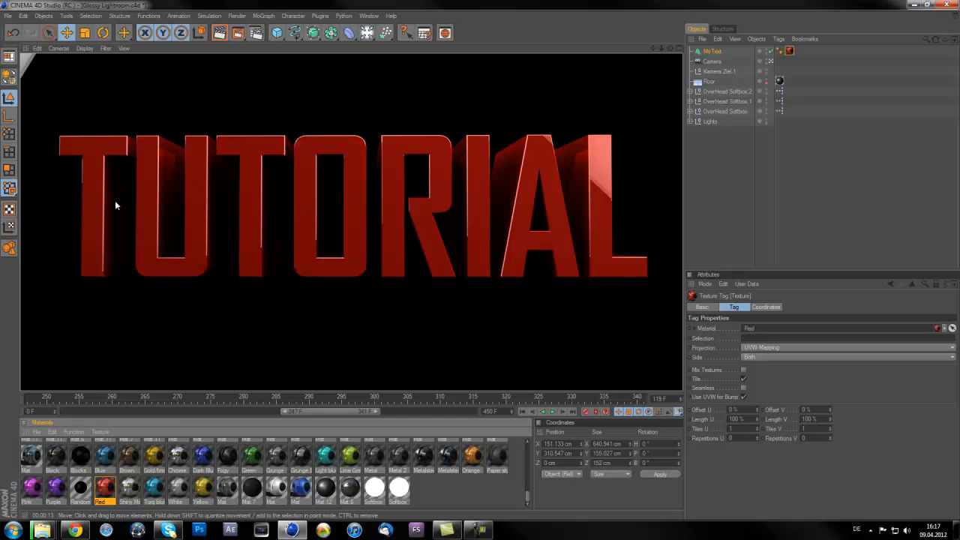
mouse_move(375, 291)
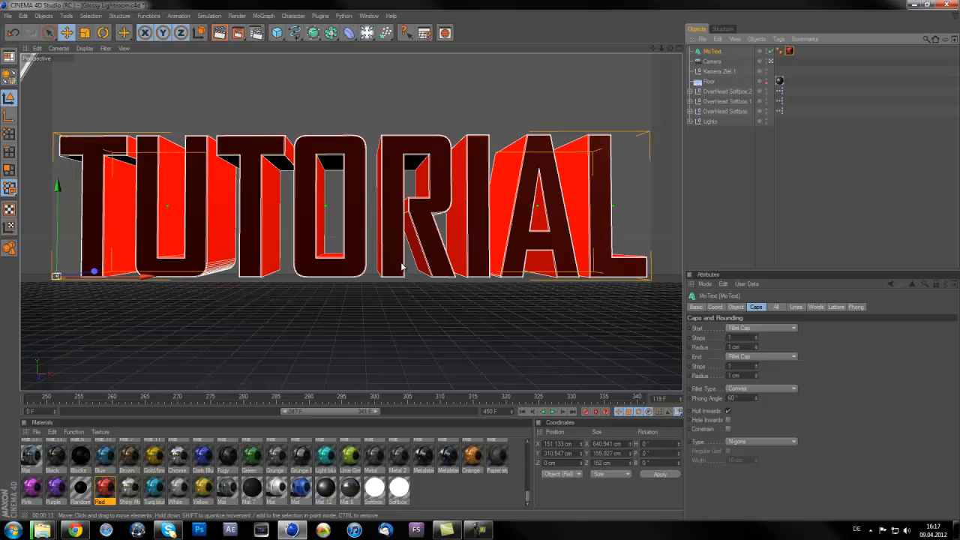
mouse_move(243, 331)
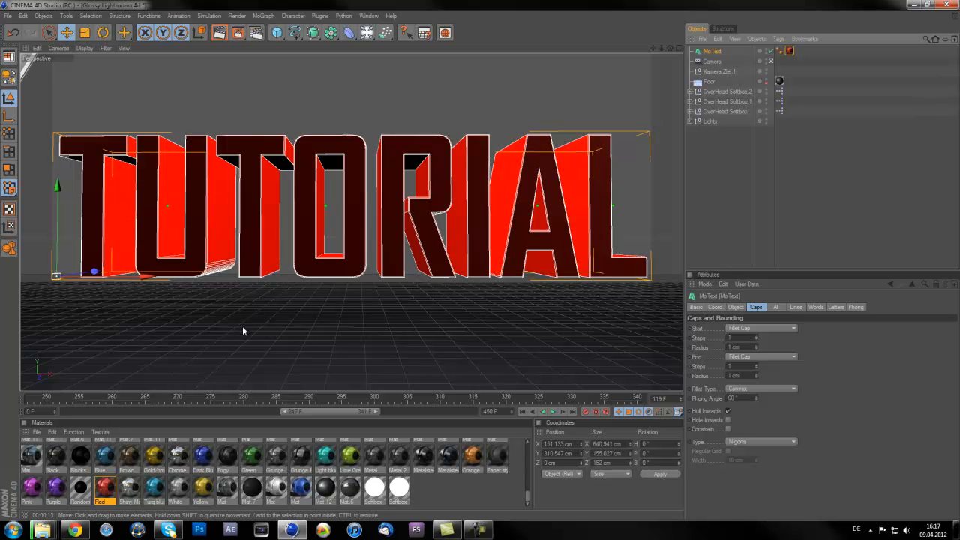
mouse_move(598, 298)
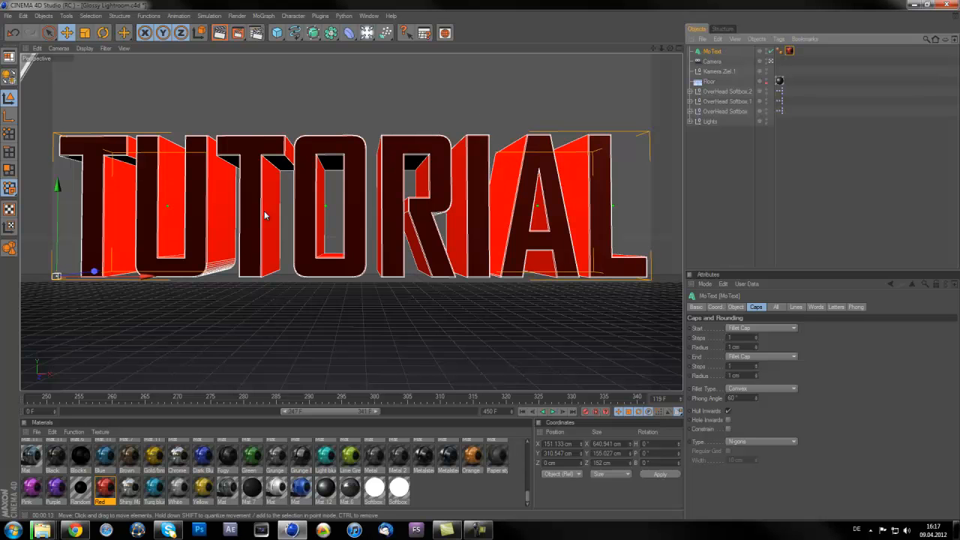
mouse_move(281, 368)
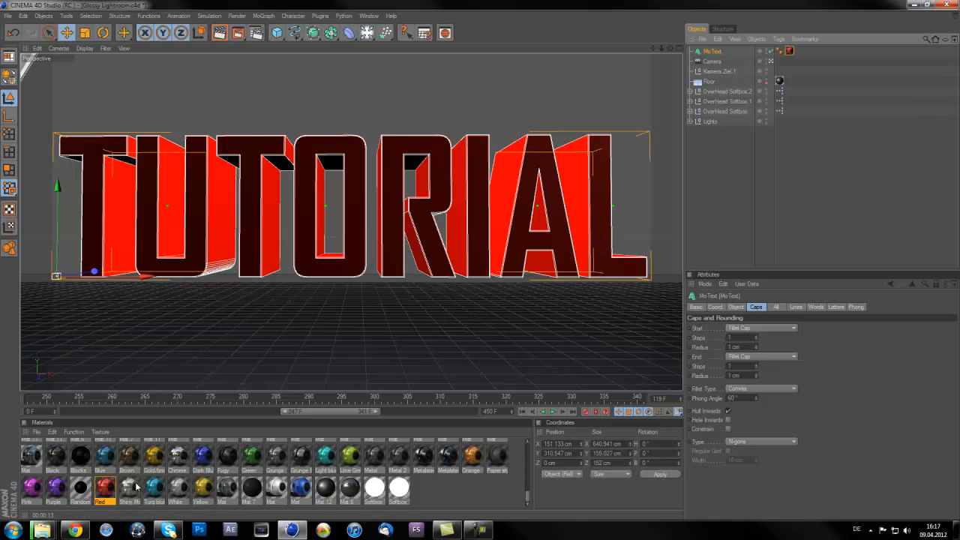
Apply the Chrome material to the text and open its texture tag settings
click(713, 51)
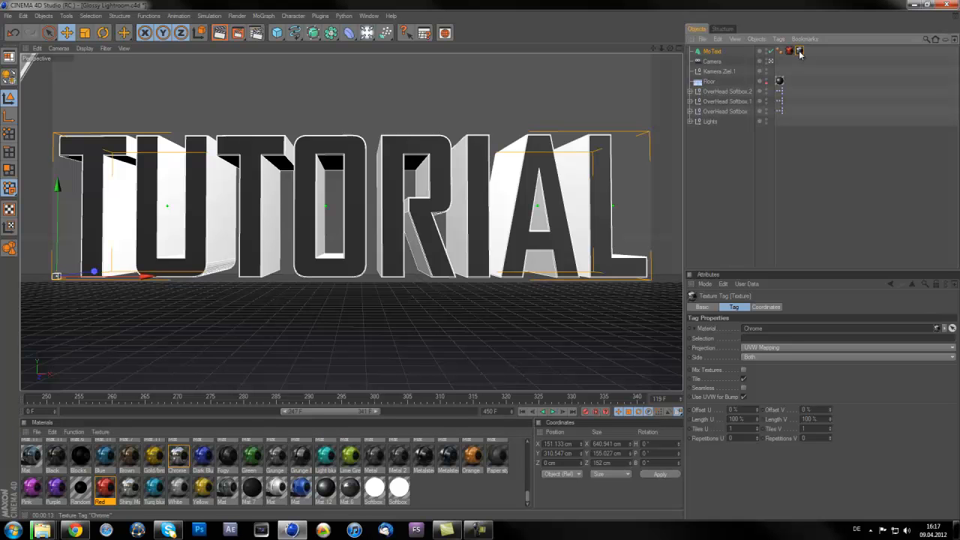
click(847, 338)
text(C1)
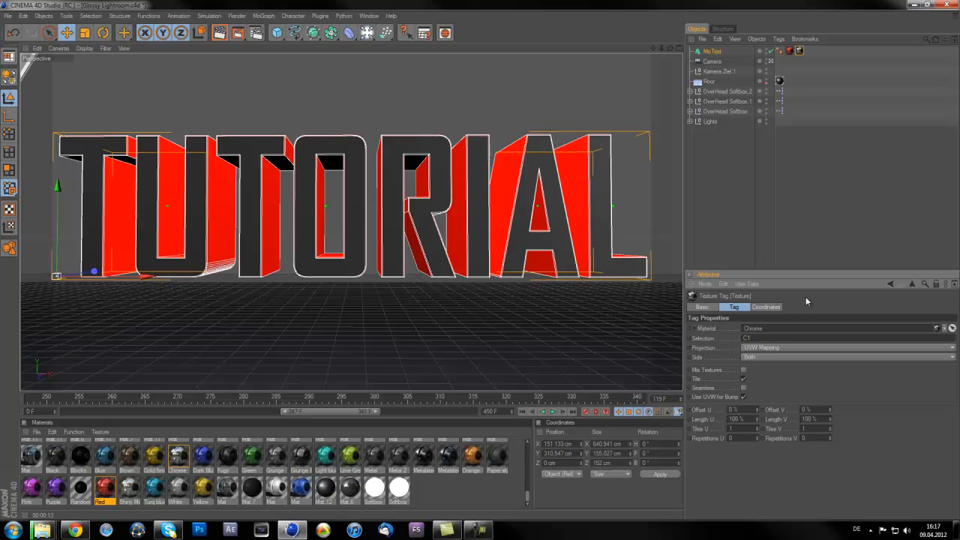
mouse_move(93, 153)
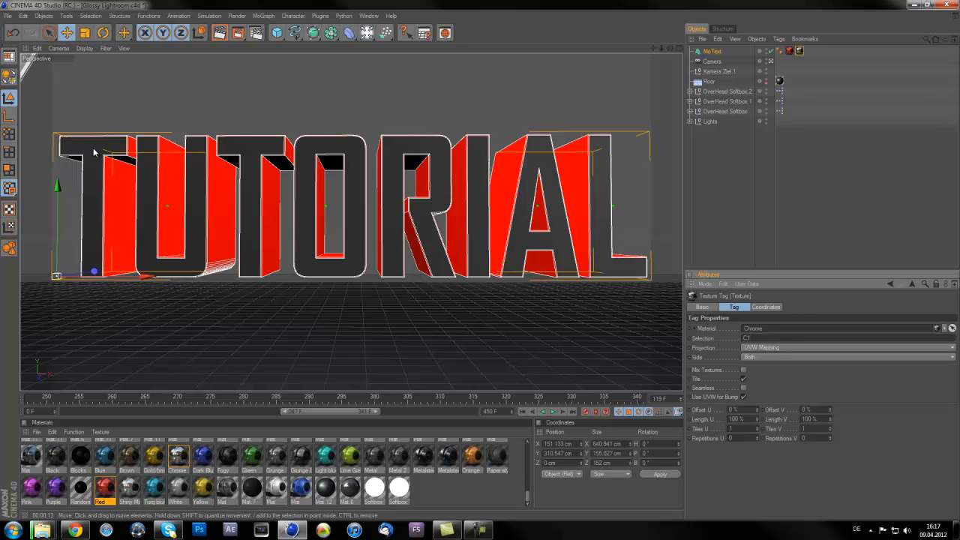
mouse_move(388, 271)
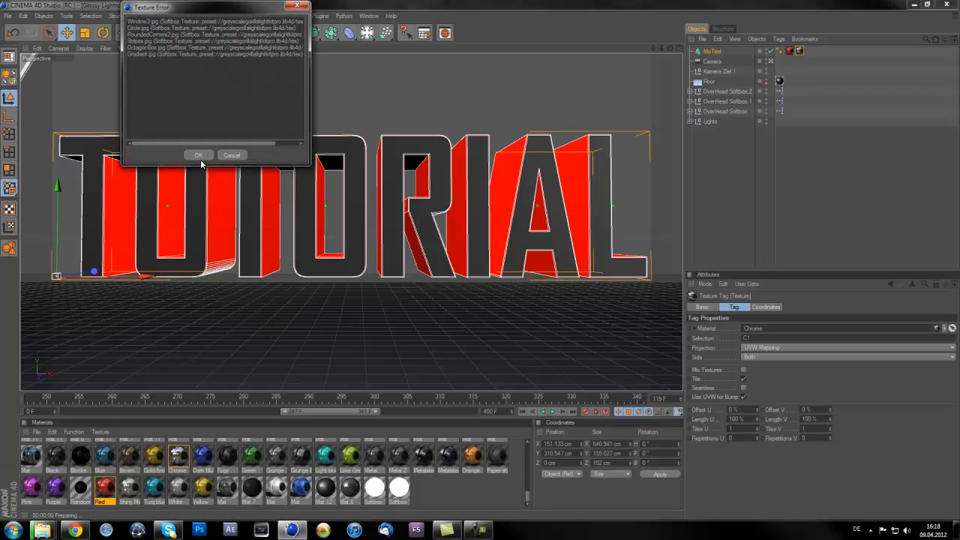
Dismiss the missing-texture warning to view the chrome-fronted test render
click(199, 156)
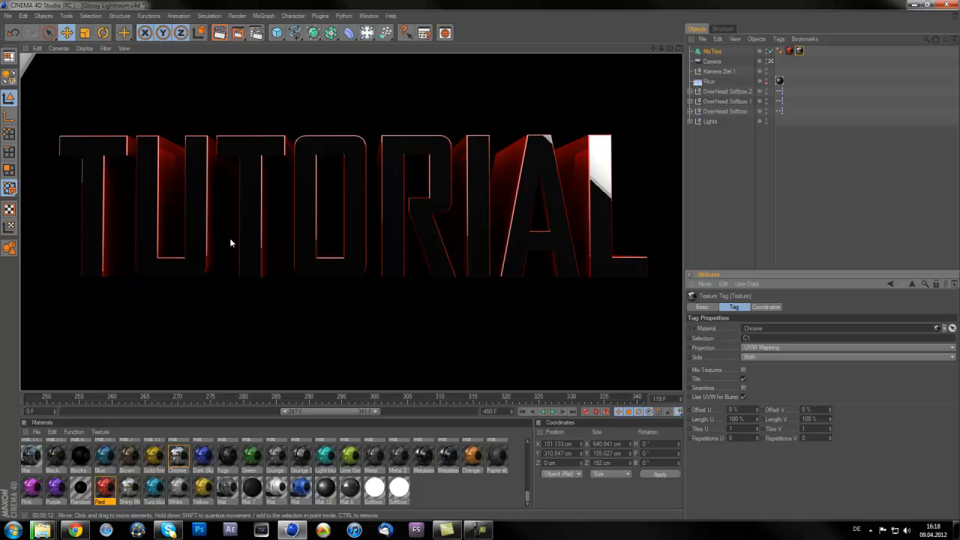
mouse_move(598, 170)
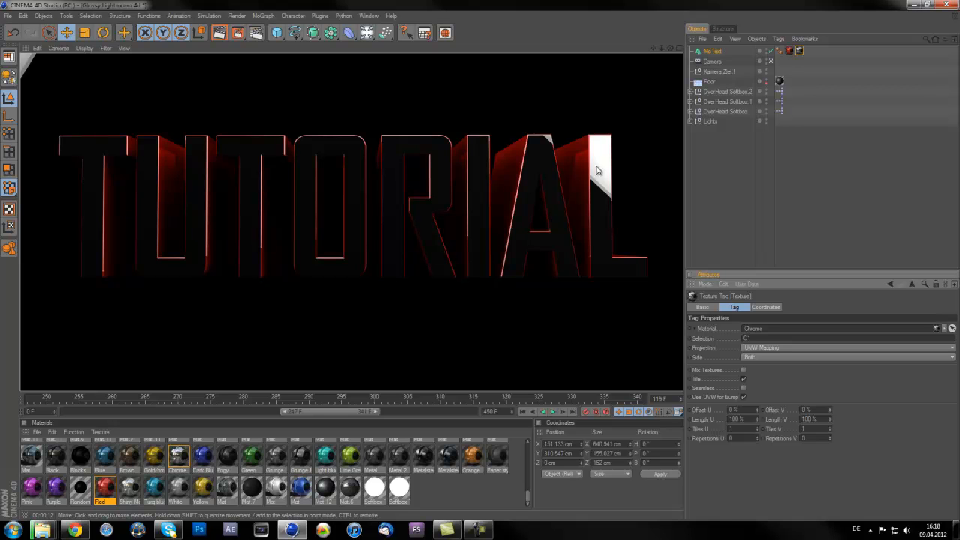
mouse_move(604, 162)
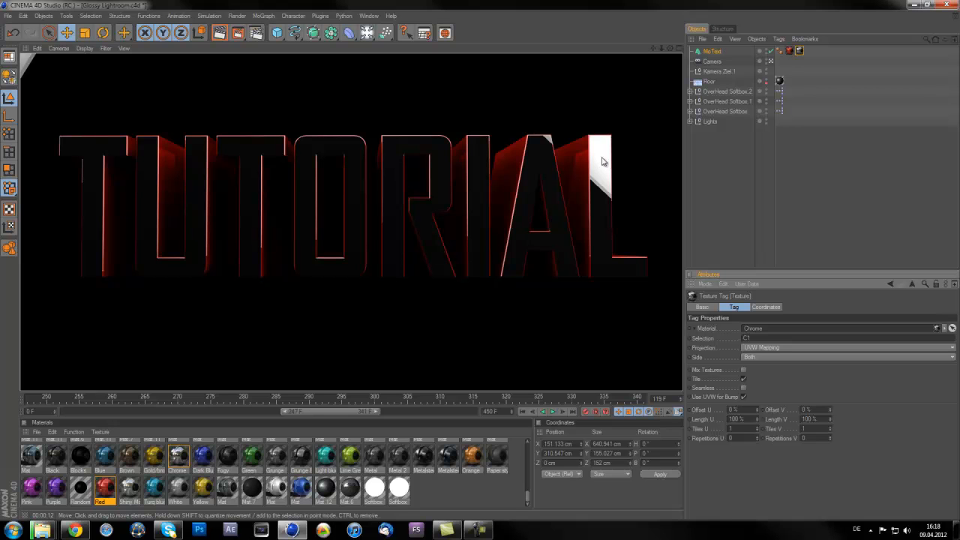
mouse_move(599, 201)
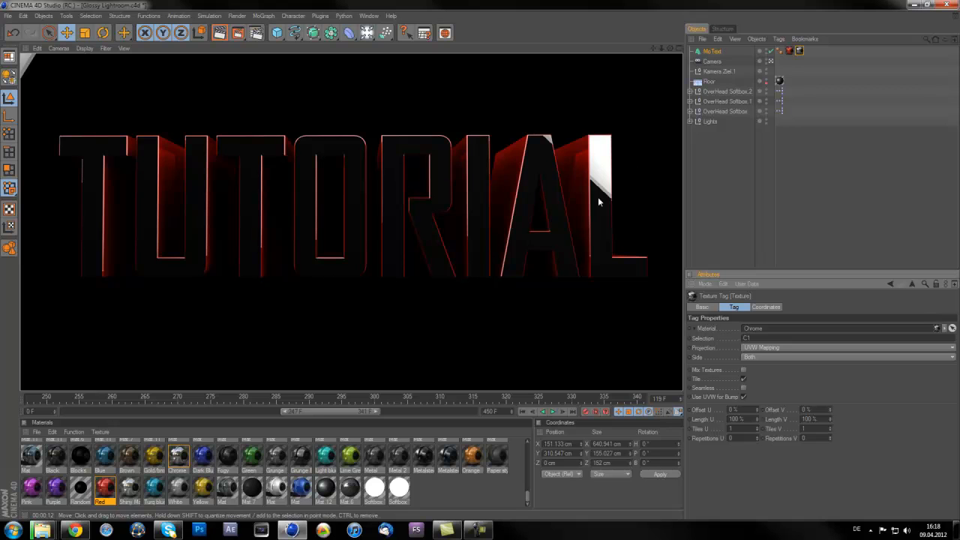
mouse_move(600, 163)
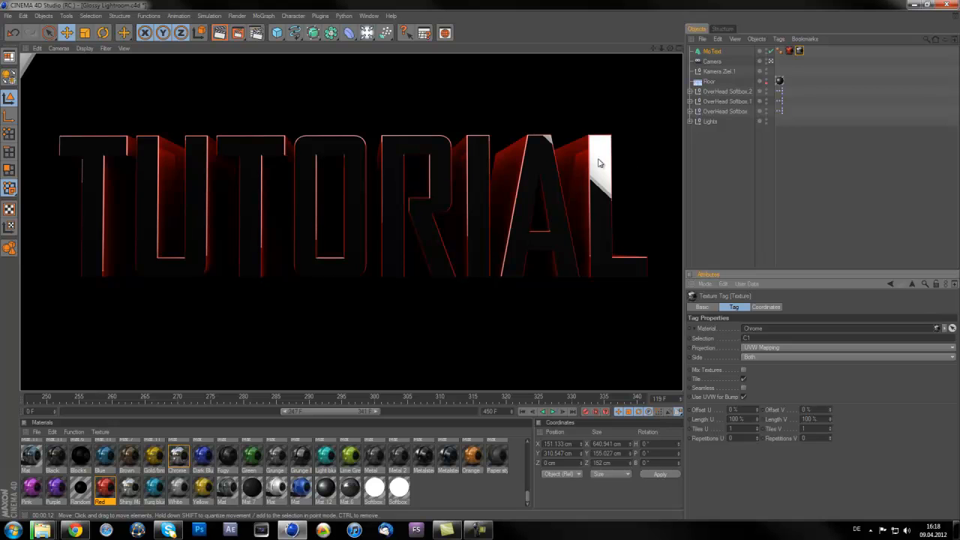
mouse_move(609, 156)
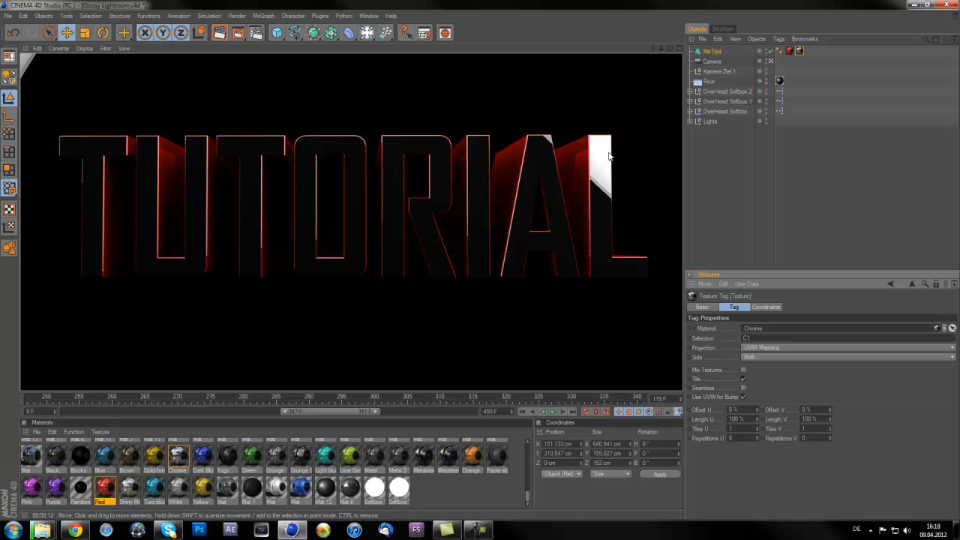
mouse_move(643, 206)
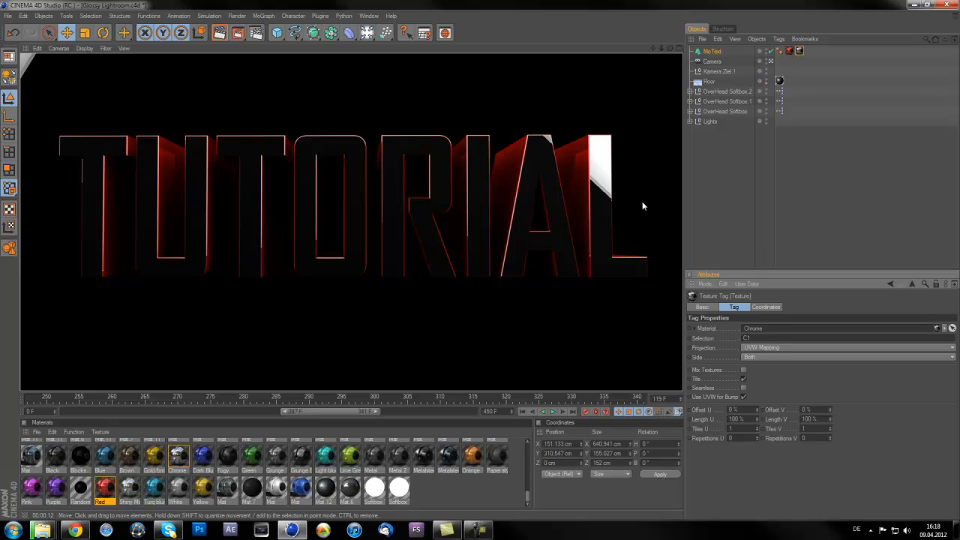
mouse_move(629, 199)
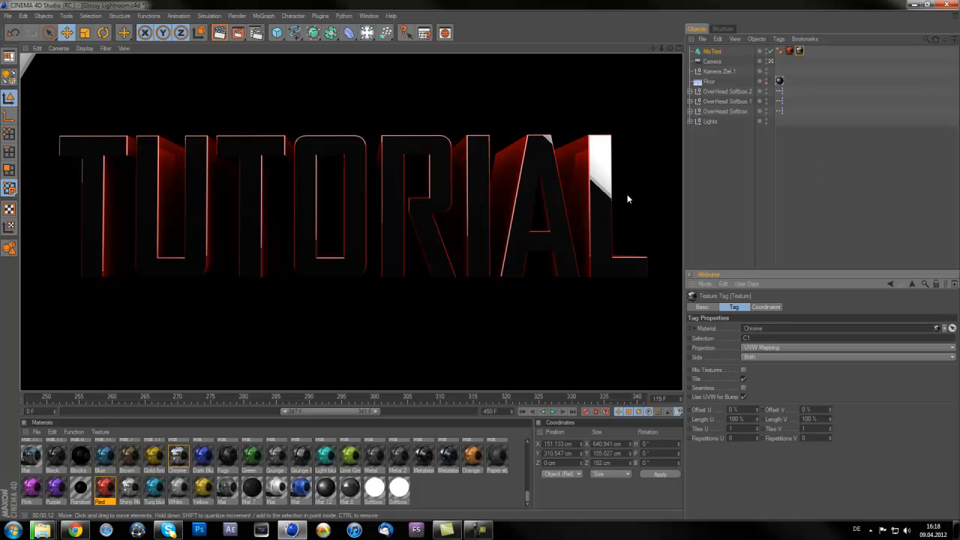
mouse_move(470, 148)
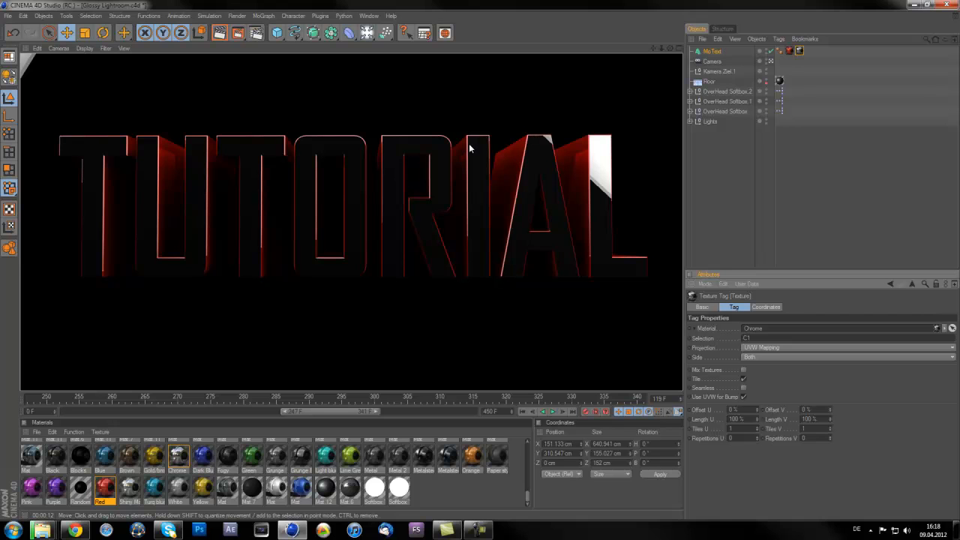
mouse_move(804, 326)
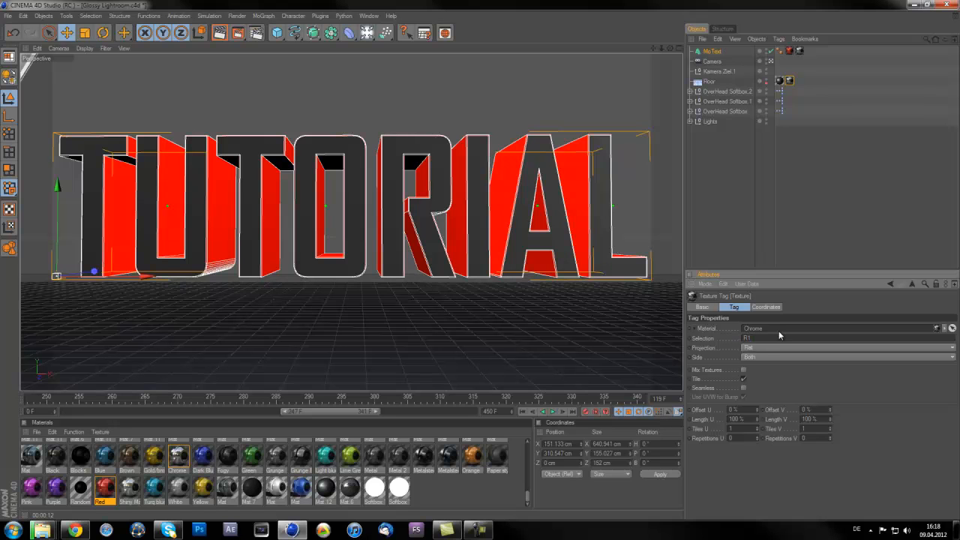
mouse_move(791, 334)
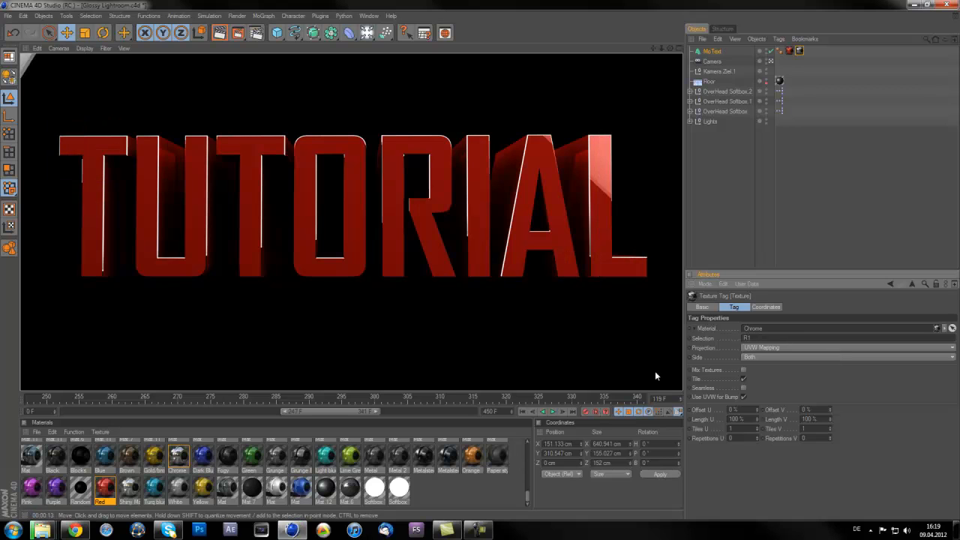
mouse_move(562, 377)
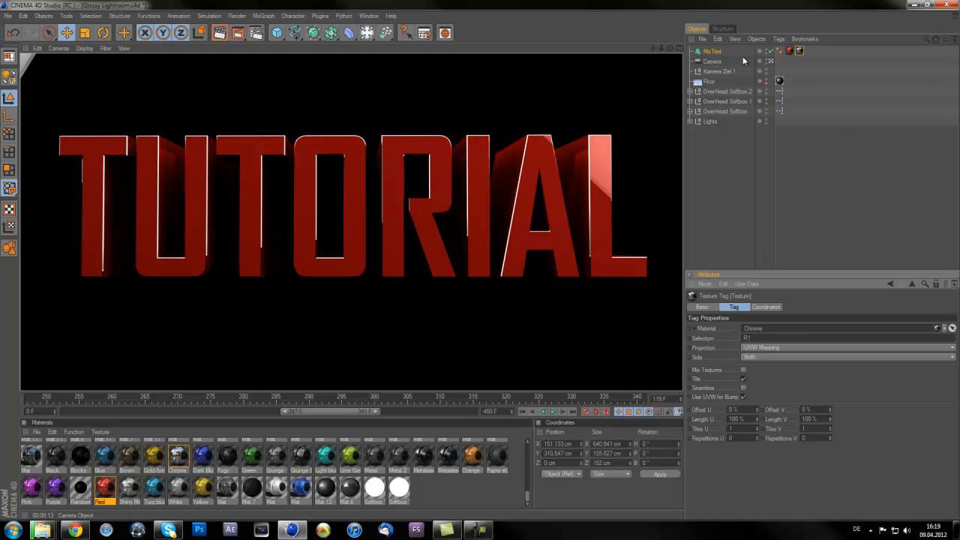
Select the MoText object in the Object Manager to copy it
click(711, 51)
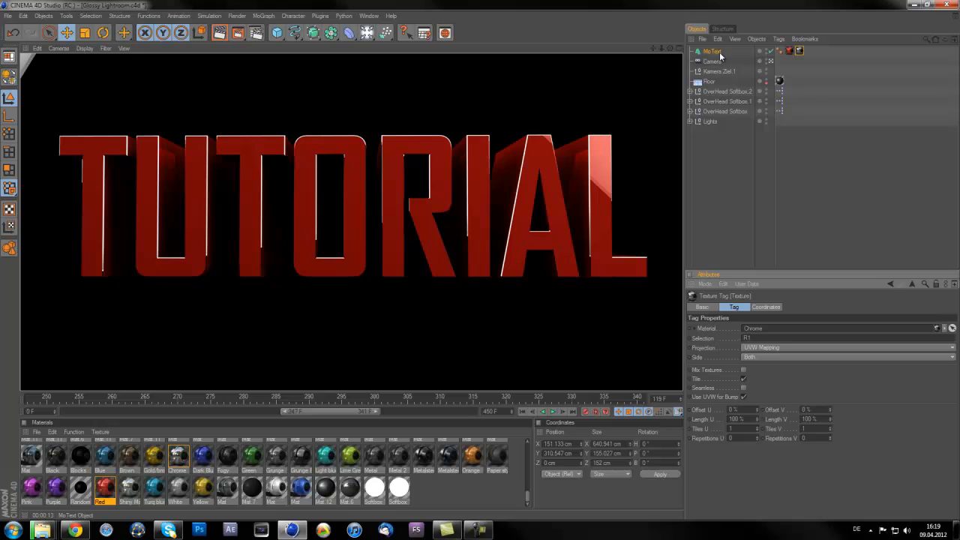
click(712, 51)
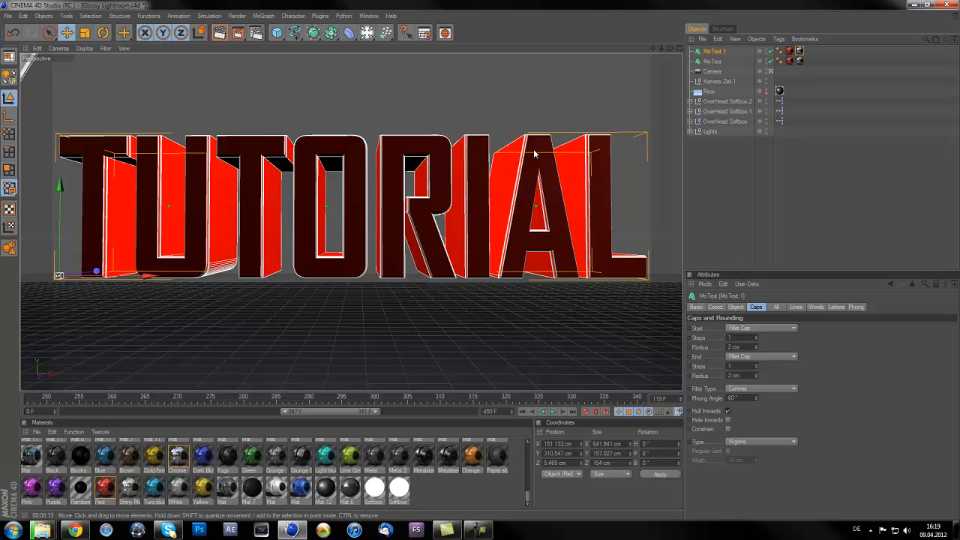
mouse_move(405, 335)
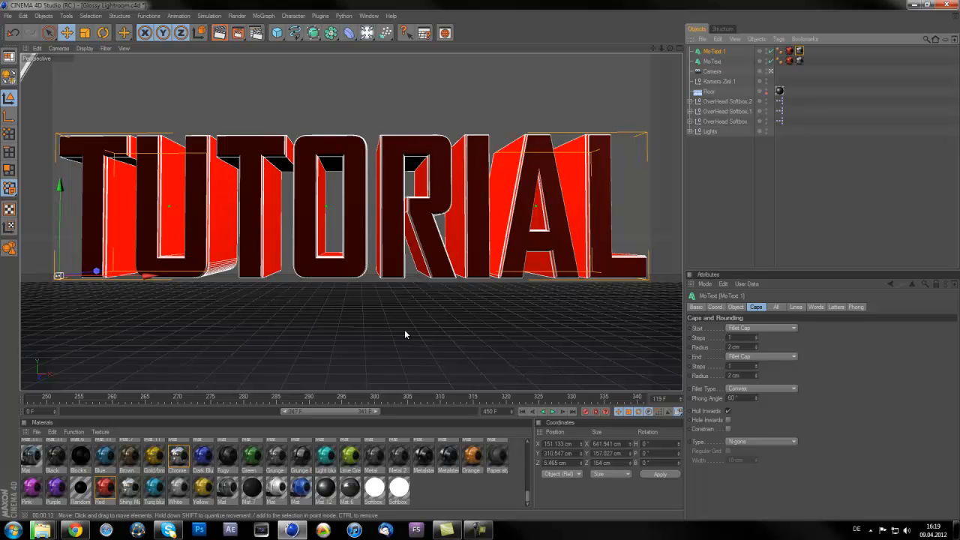
Deselect everything, then select the Chrome tag on the original text
click(800, 52)
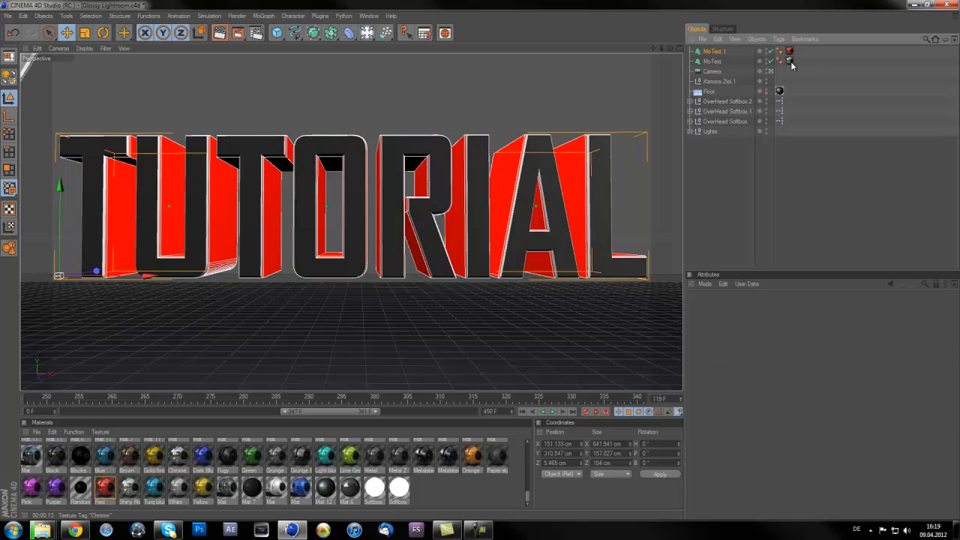
click(789, 61)
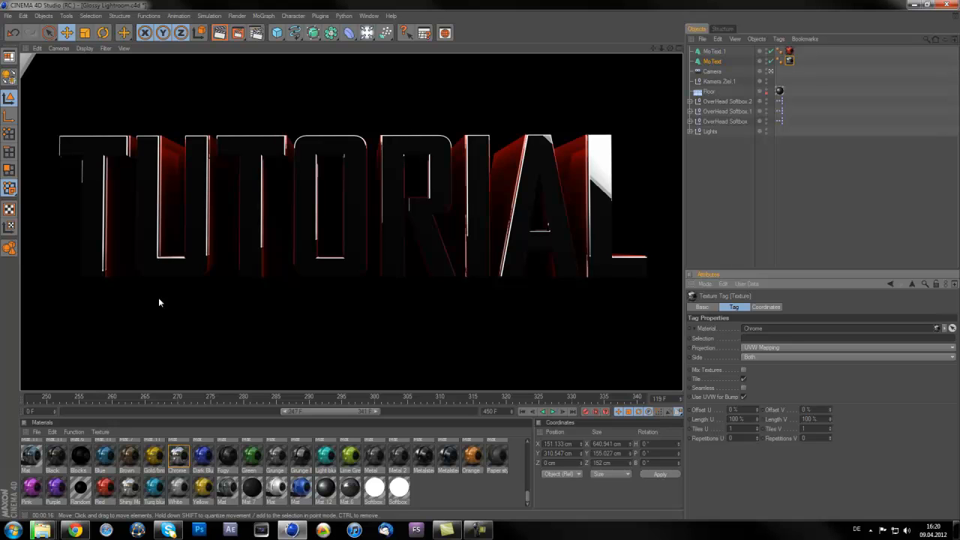
mouse_move(123, 354)
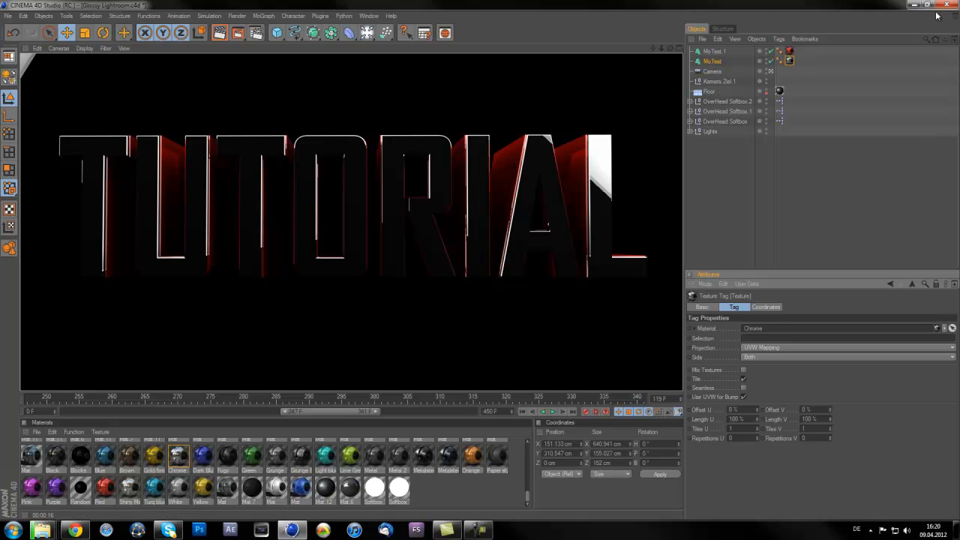
mouse_move(916, 6)
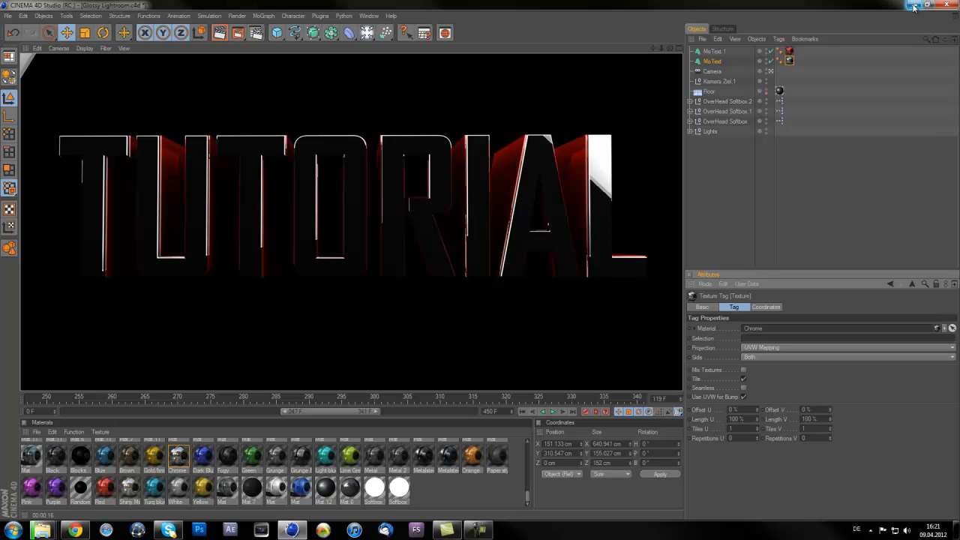
Minimize the Cinema 4D window to reveal the Windows desktop
click(936, 5)
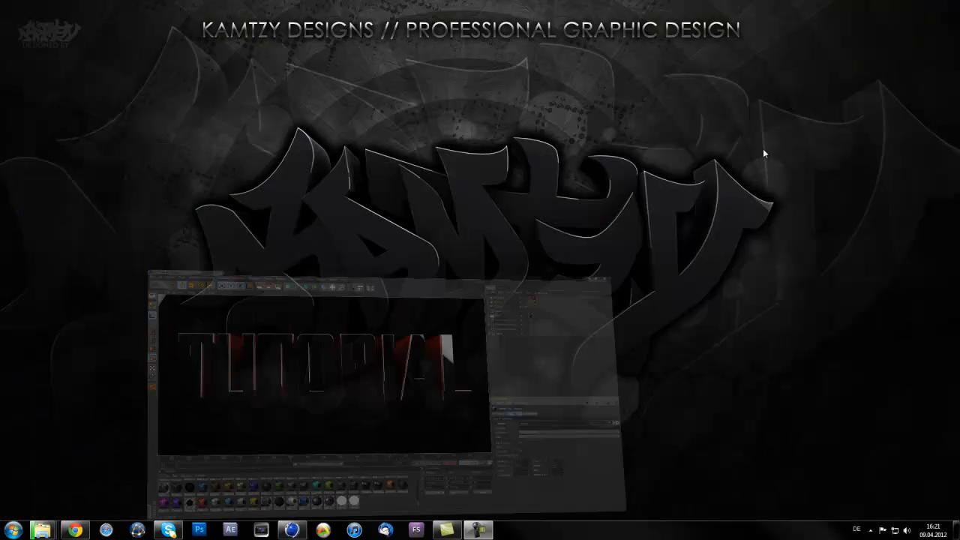